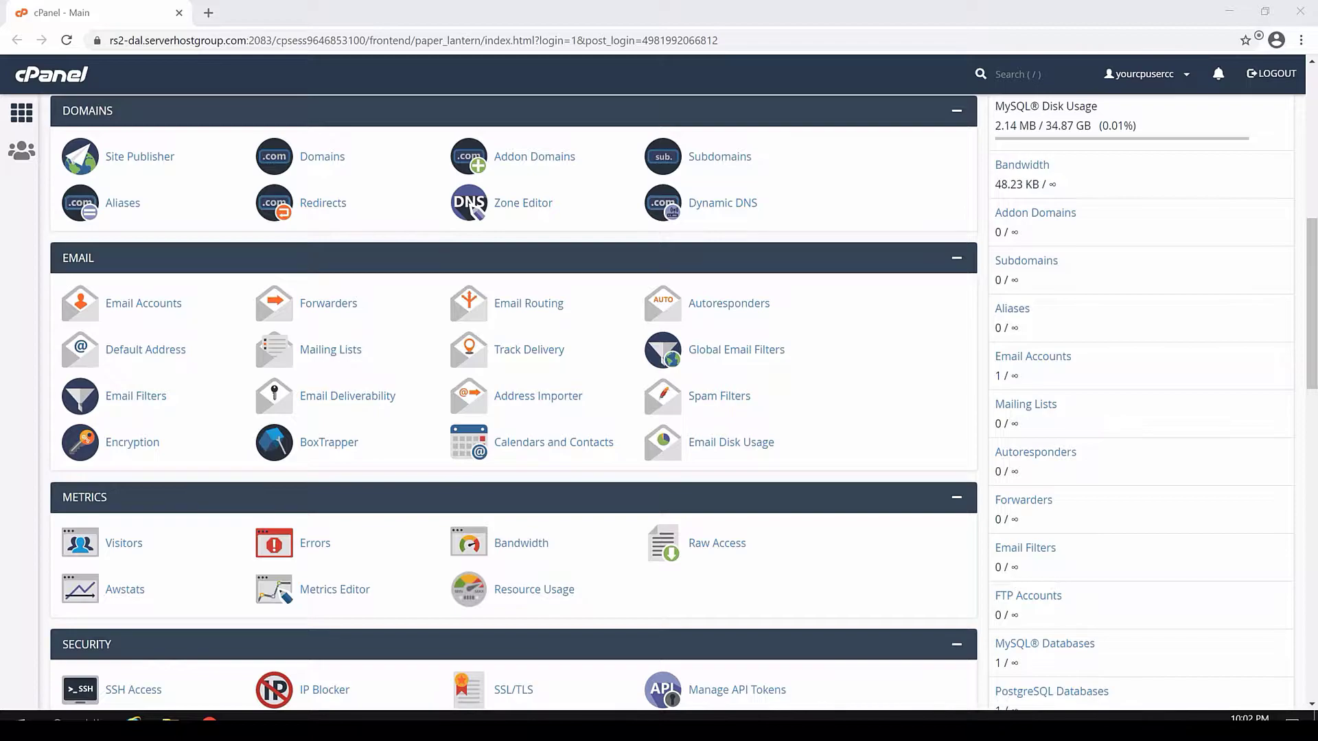
# Reload the cPanel home page, then open SSH Access and Manage SSH Keys.
pyautogui.click(22, 113)
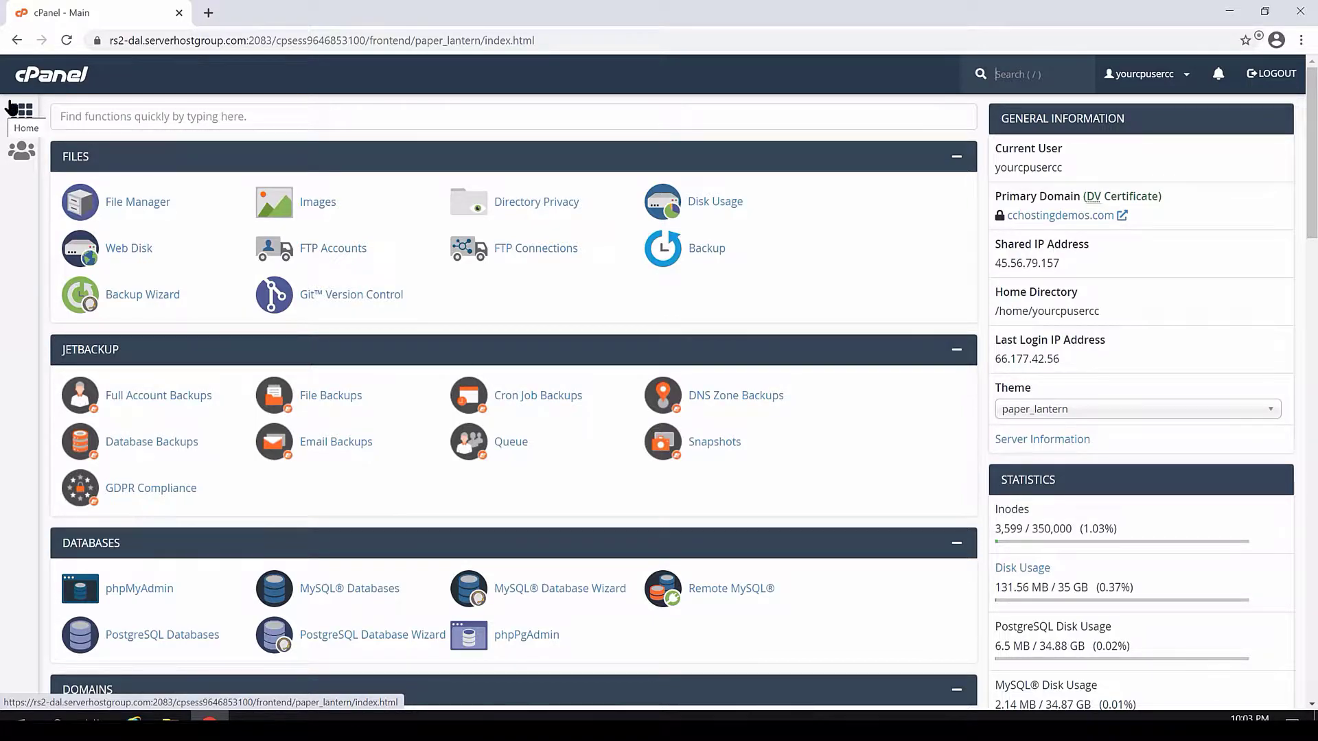
pyautogui.scroll(-3)
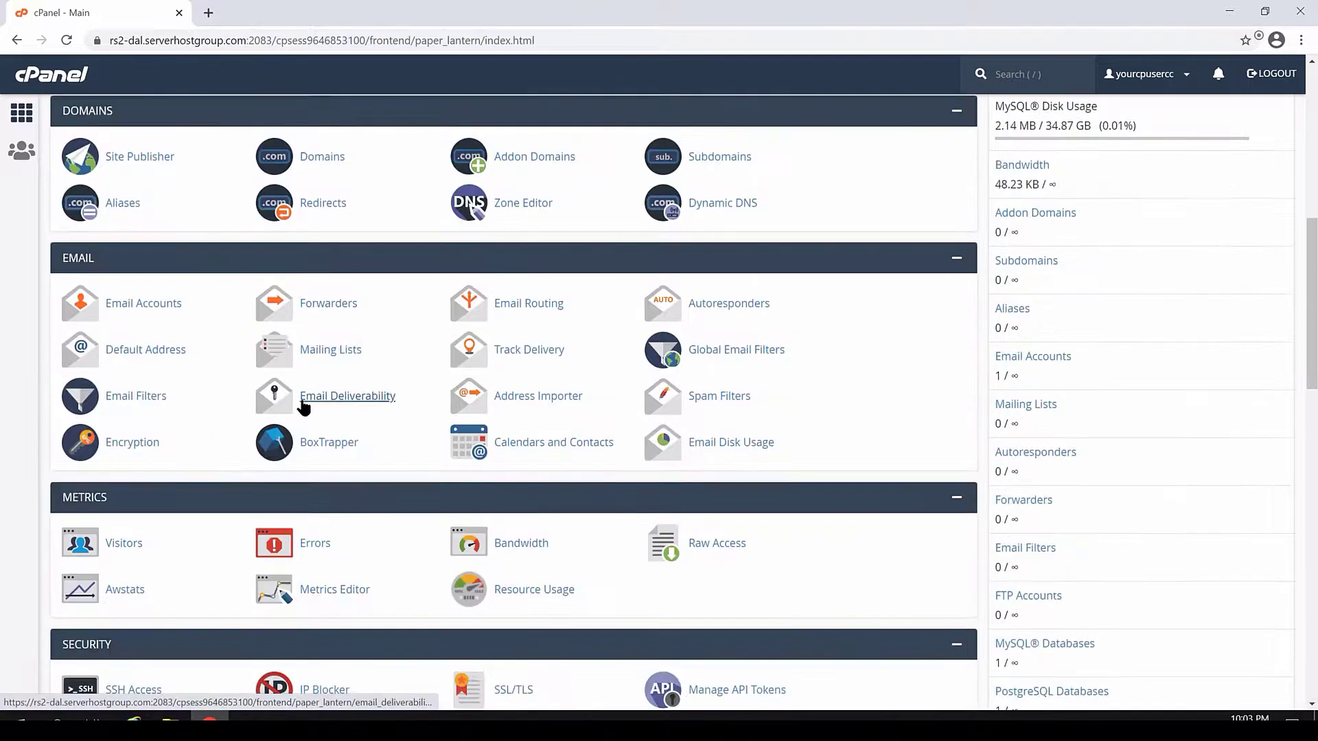
pyautogui.scroll(-3)
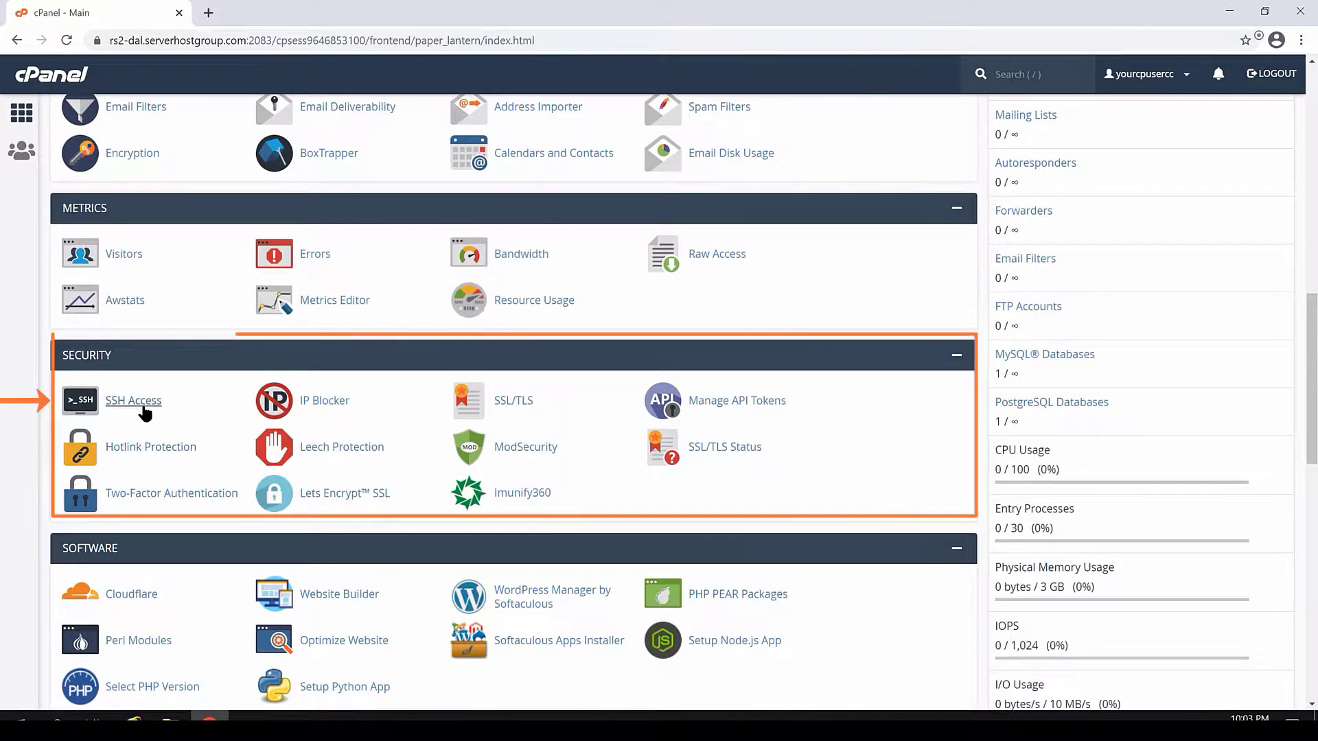
pyautogui.click(134, 400)
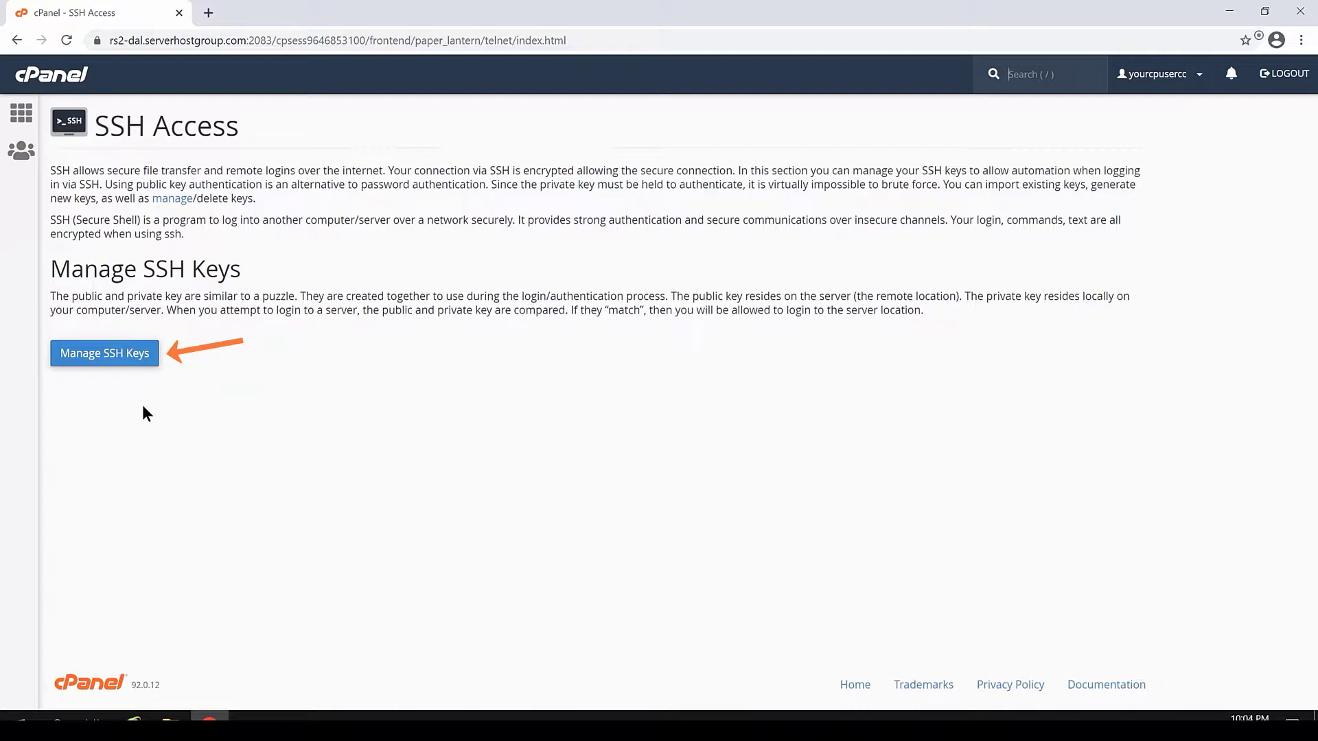
pyautogui.click(104, 353)
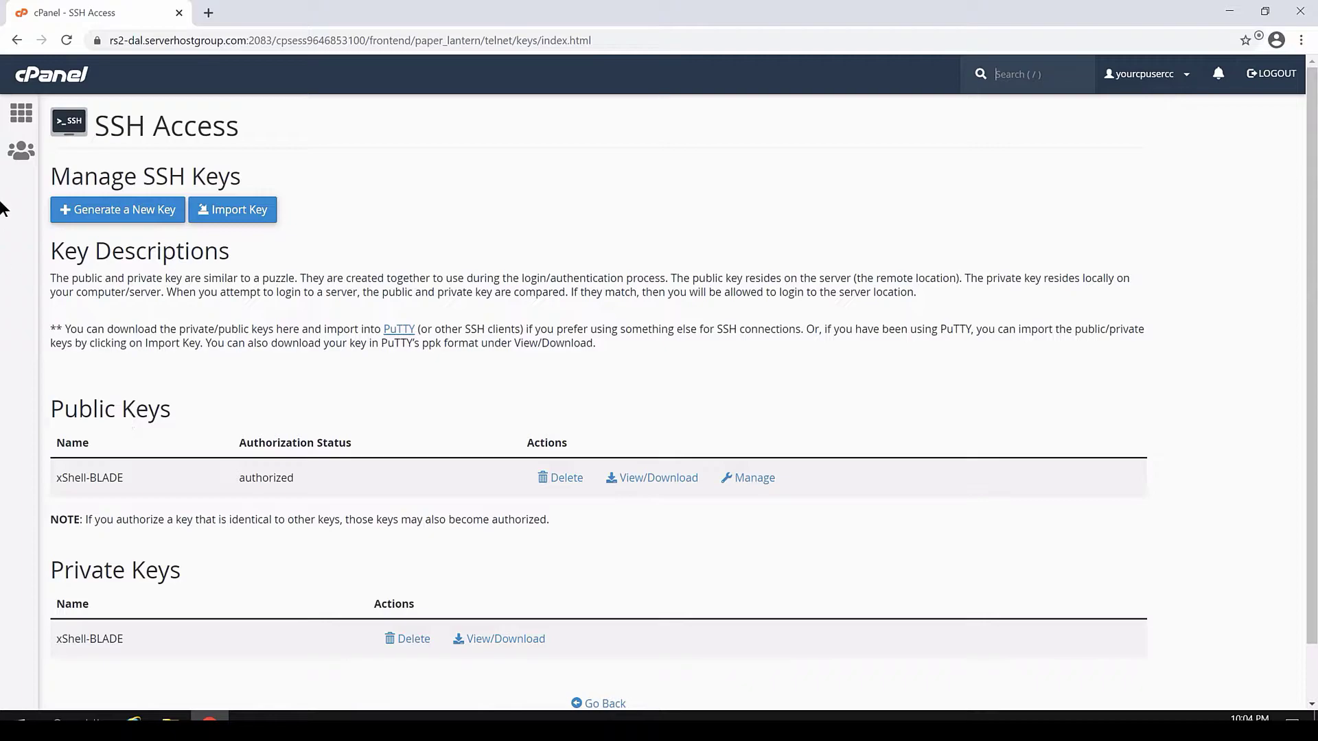
# Generate an RSA 2048 key pair named 'filezilla' with a strong passphrase.
pyautogui.click(116, 209)
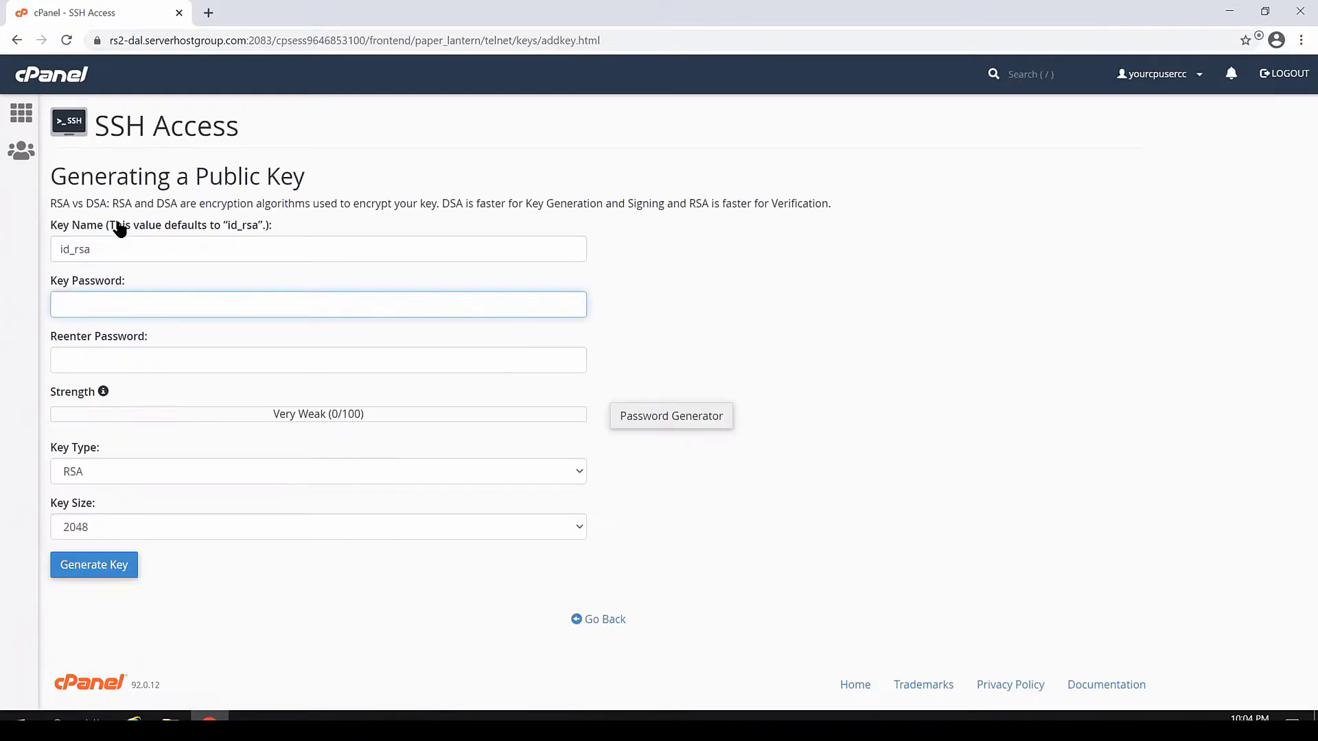
pyautogui.moveTo(215, 202)
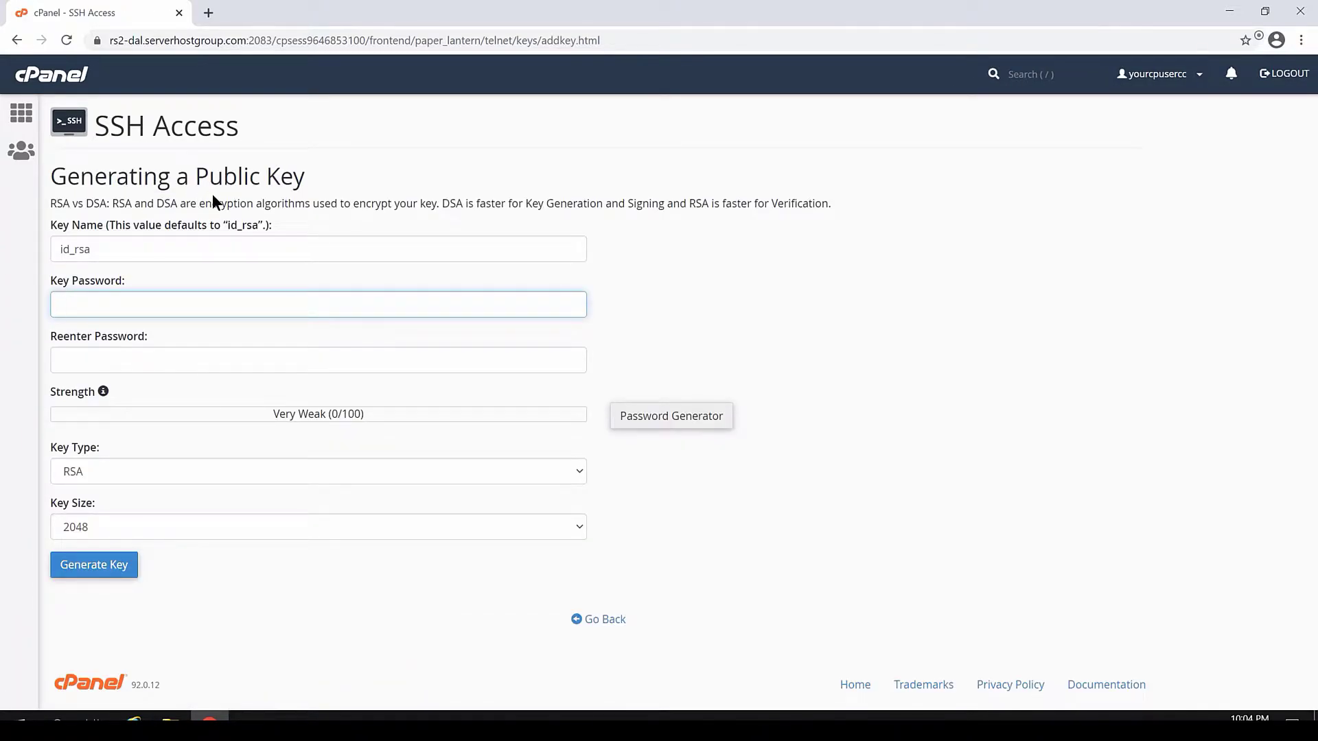
pyautogui.click(318, 303)
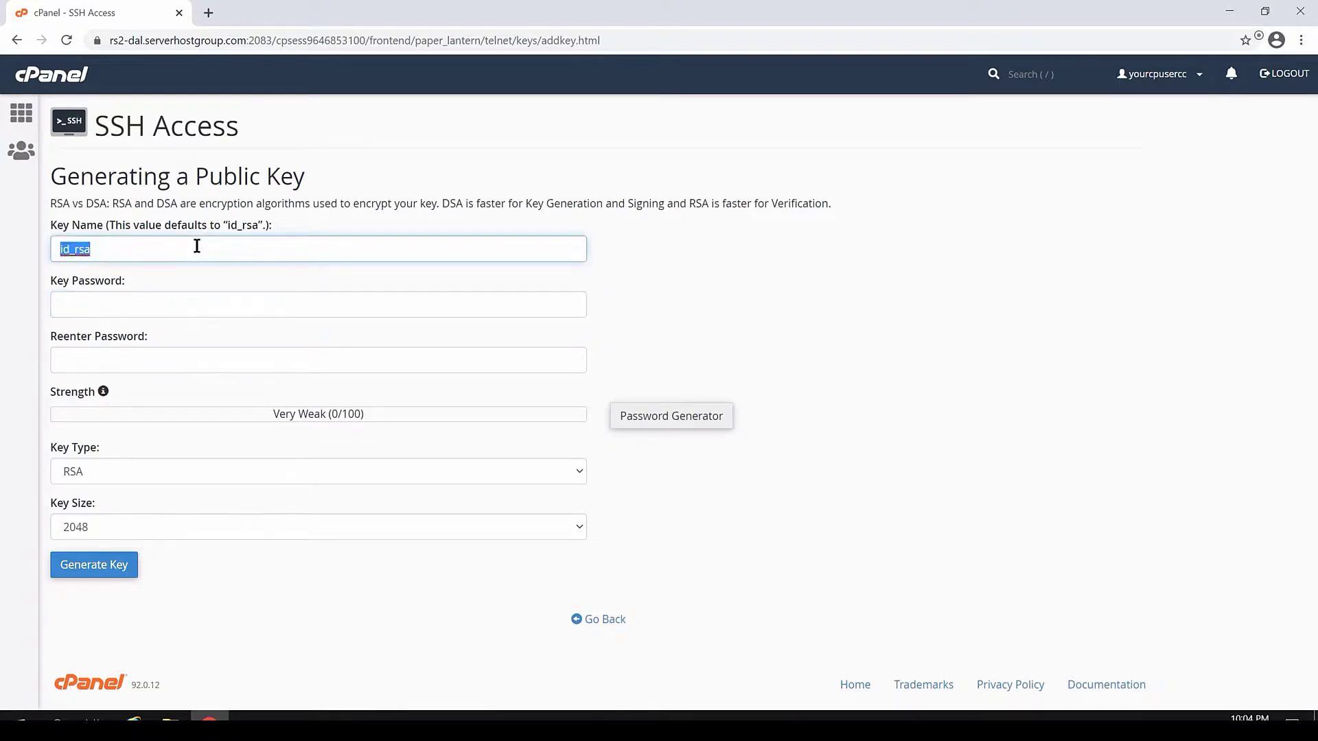
pyautogui.write('filezilla')
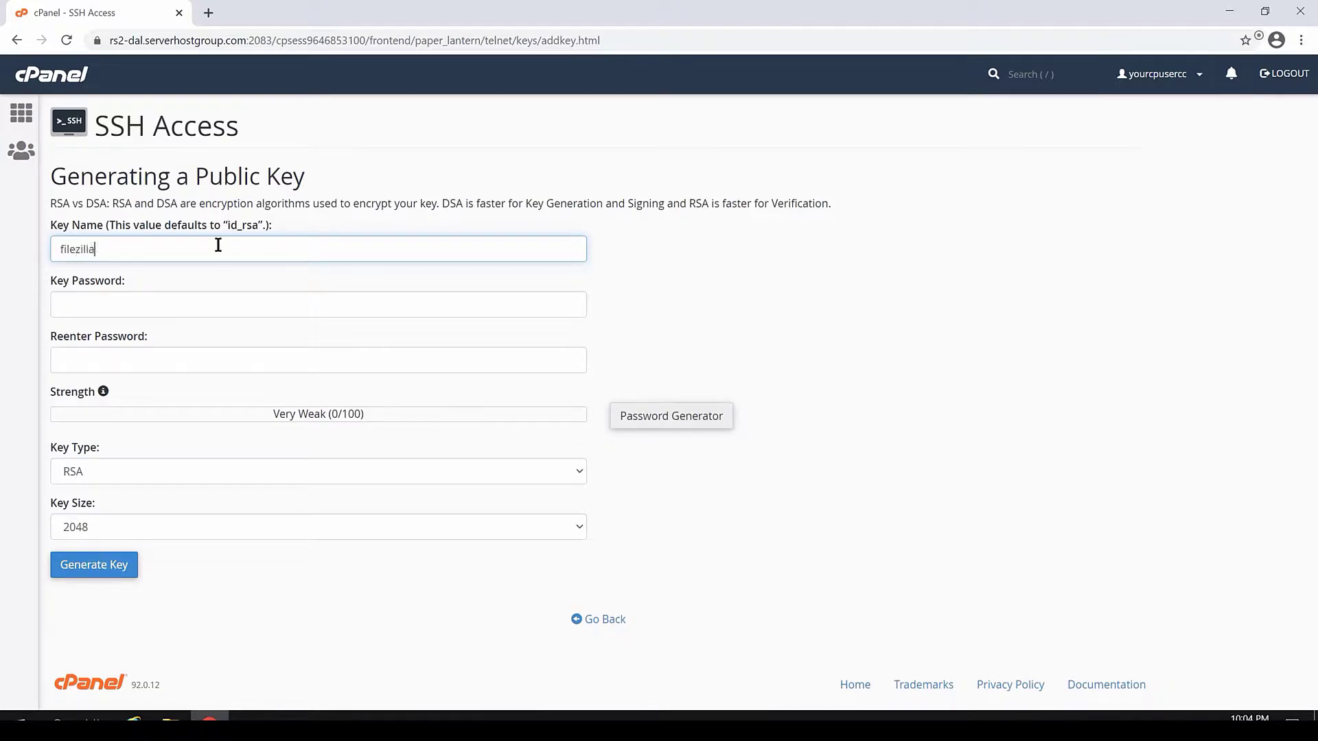
pyautogui.click(318, 303)
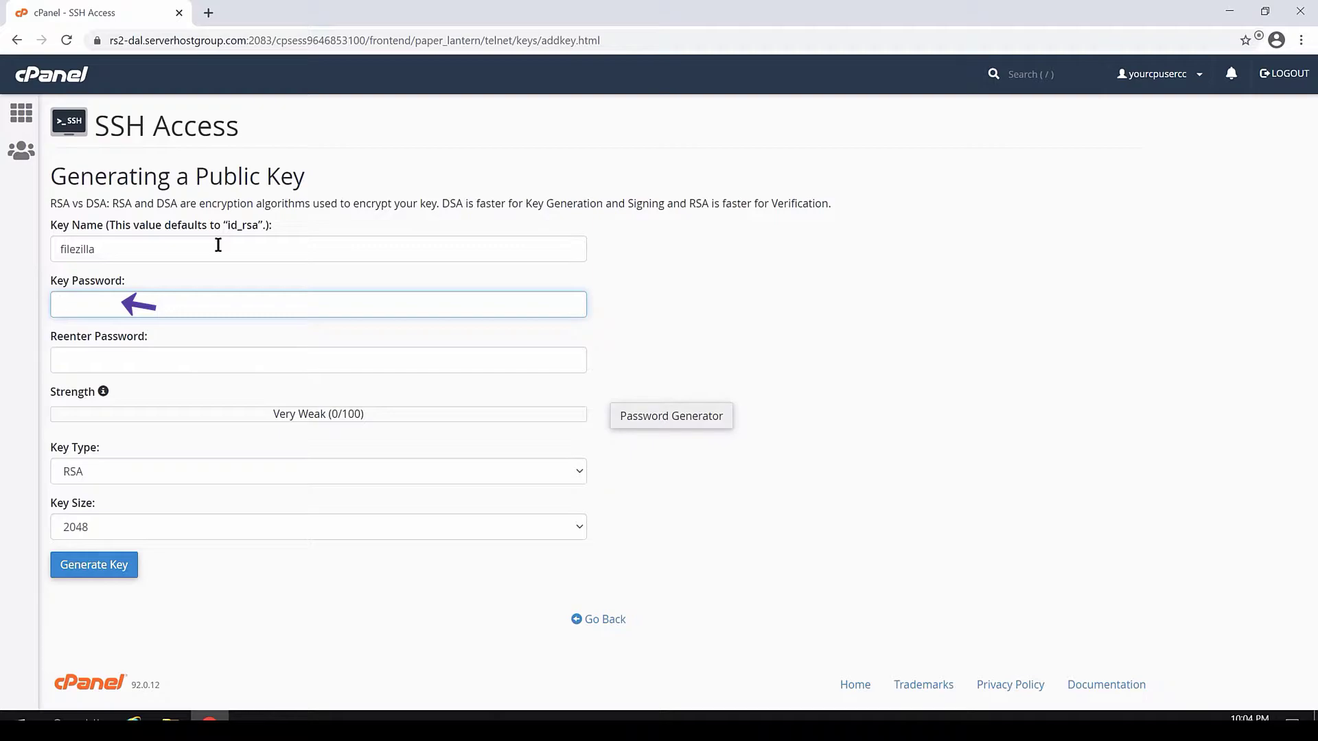
pyautogui.click(317, 303)
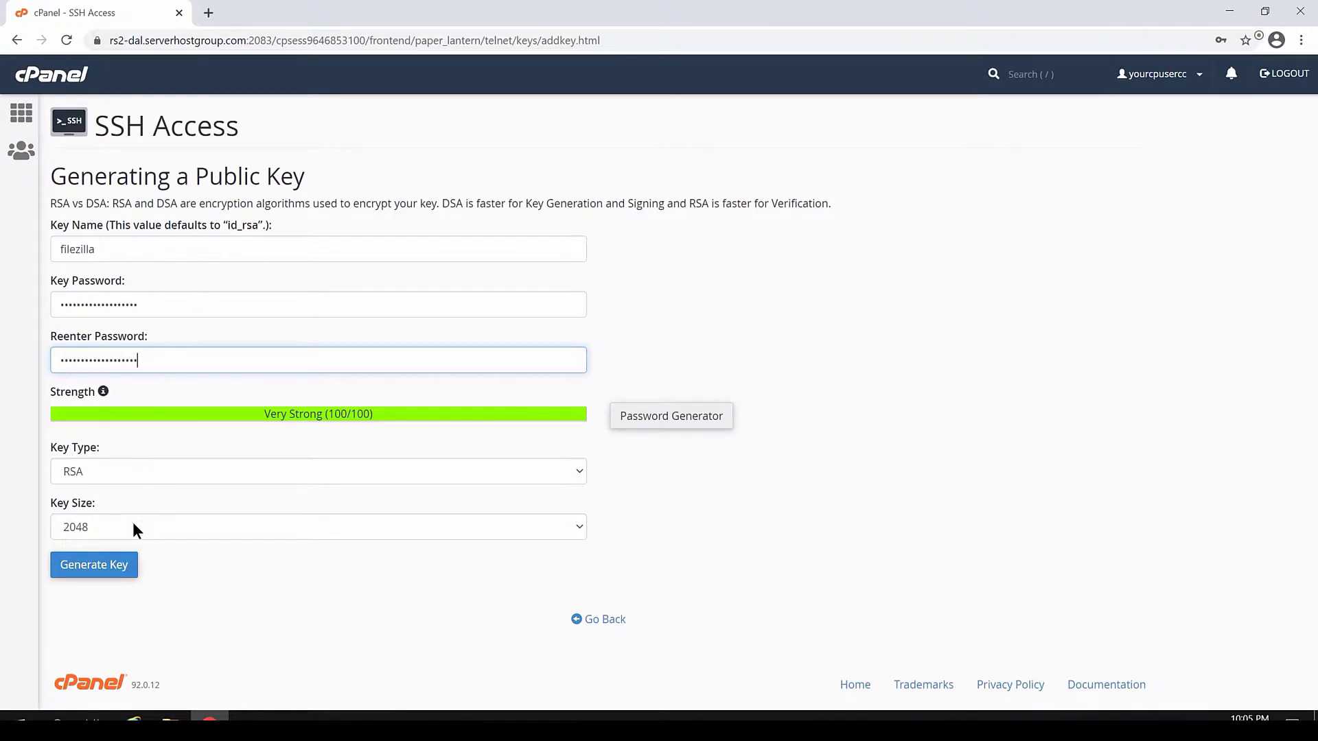
pyautogui.click(93, 565)
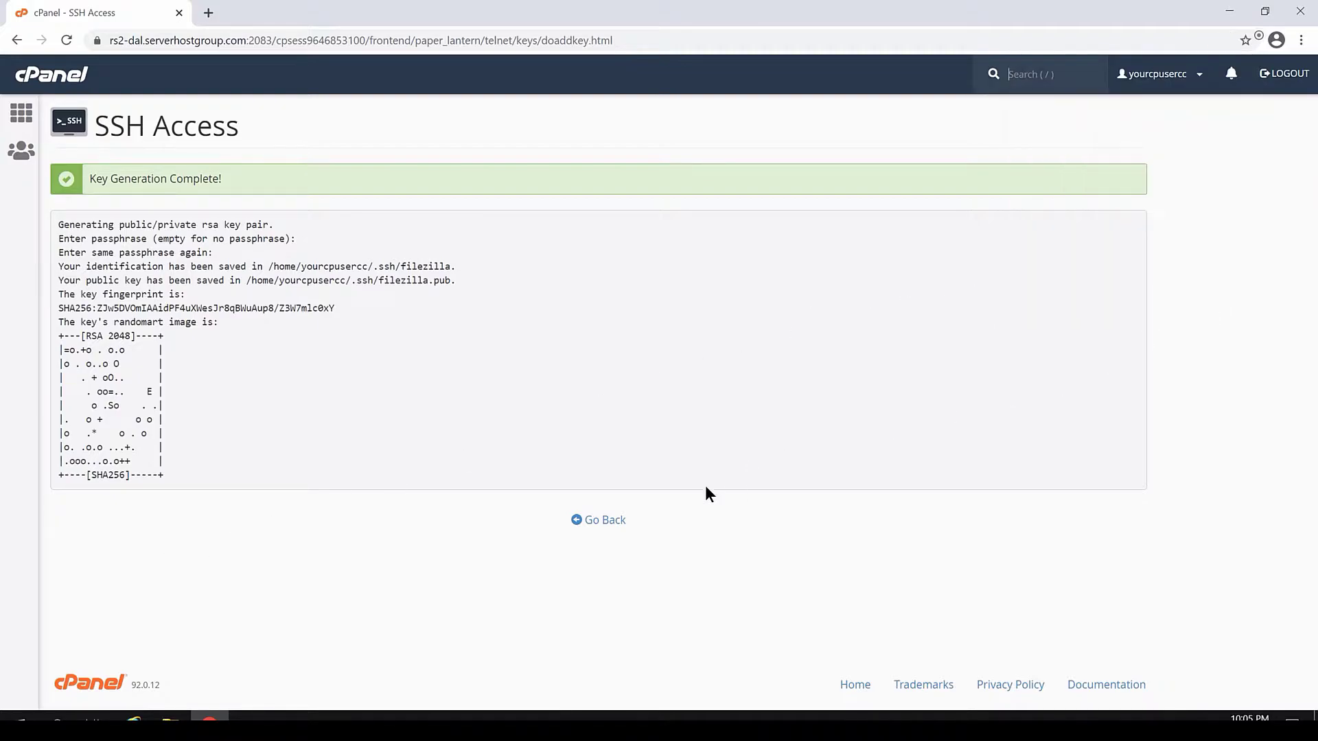
# Authorize the 'filezilla' public key and return to the SSH keys list.
pyautogui.click(597, 520)
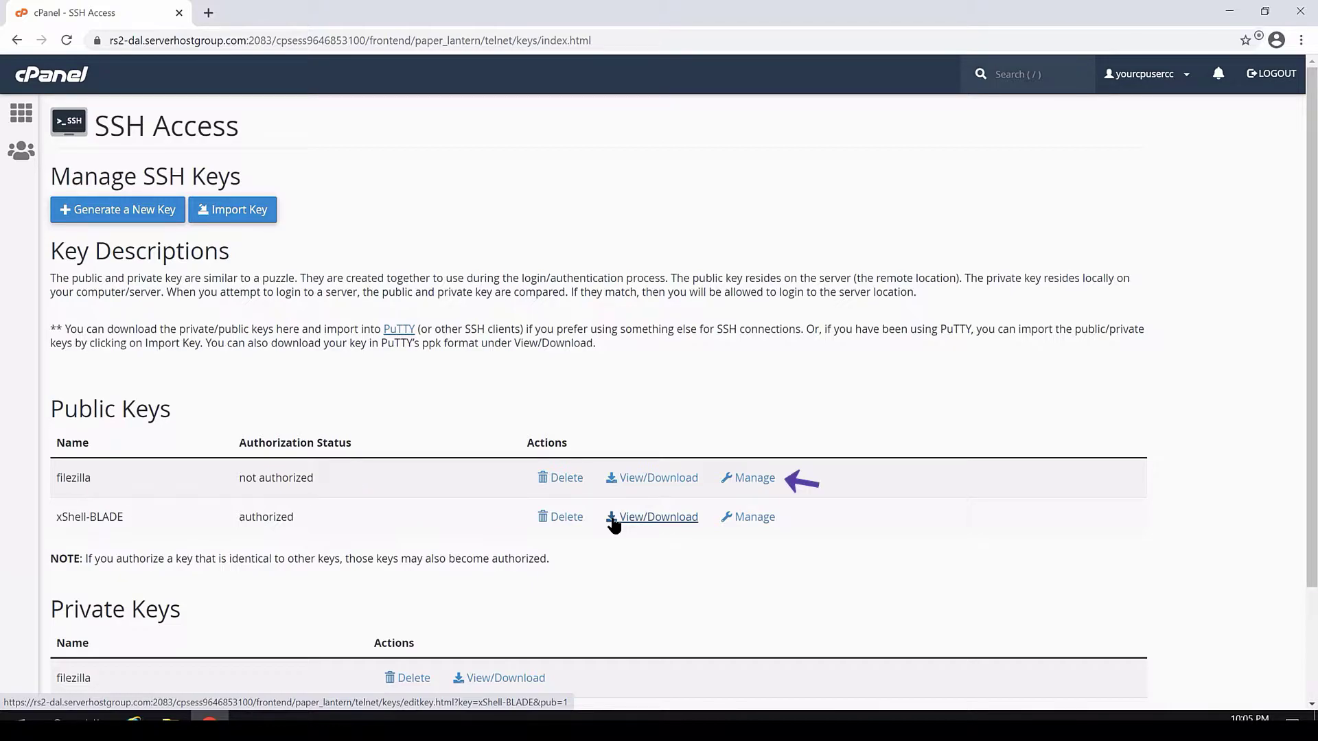
pyautogui.moveTo(753, 478)
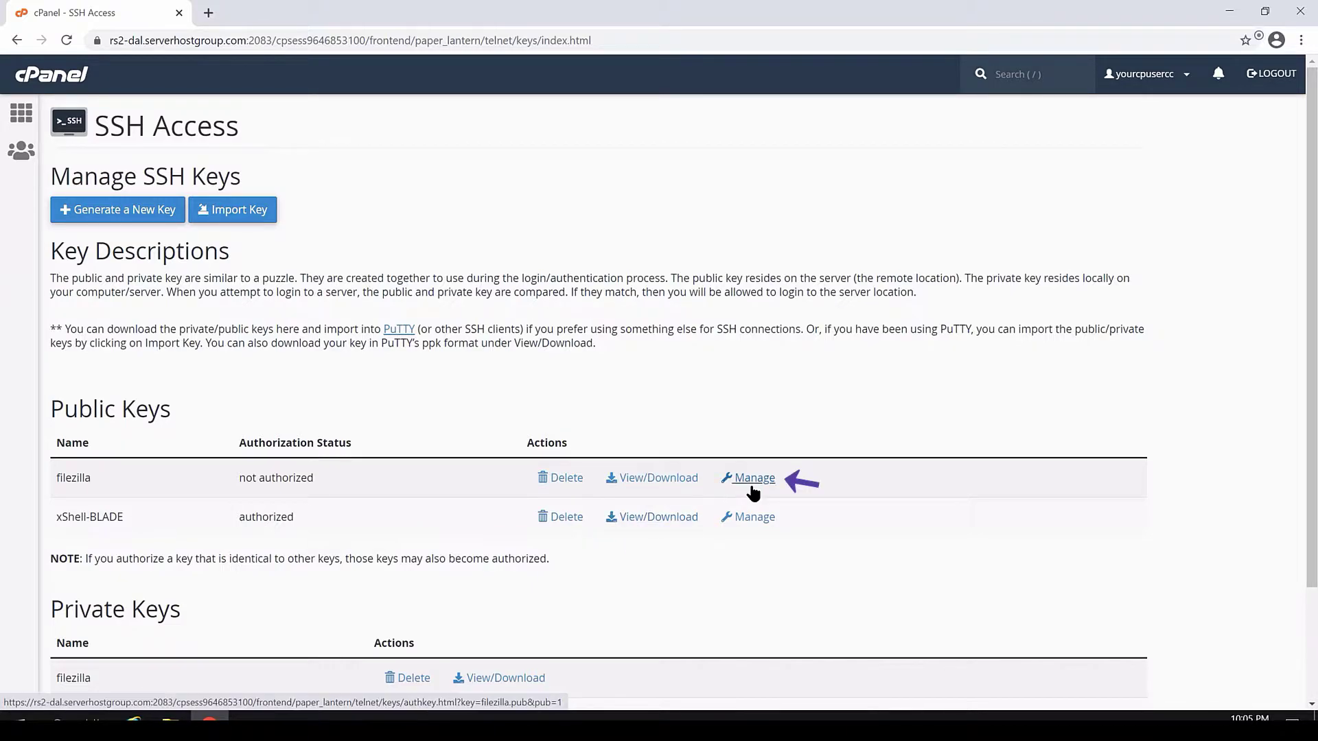
pyautogui.click(753, 478)
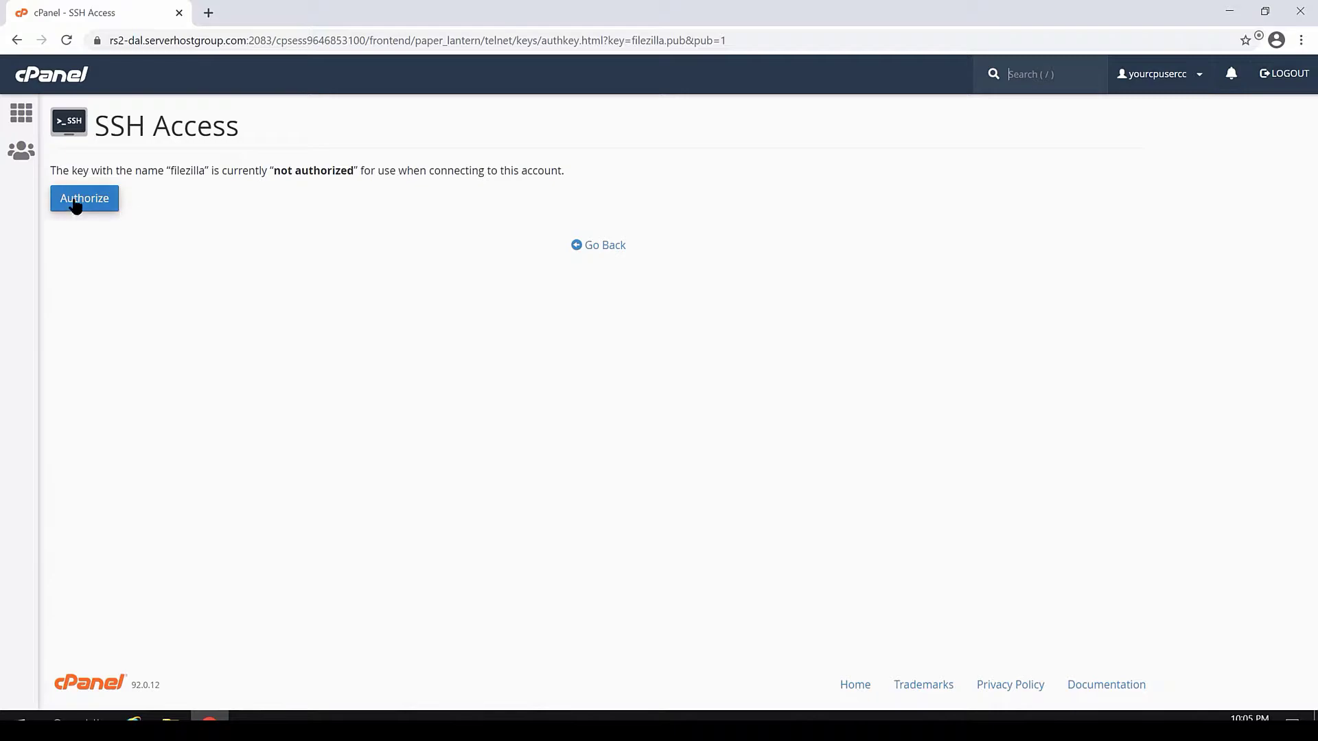
pyautogui.click(84, 198)
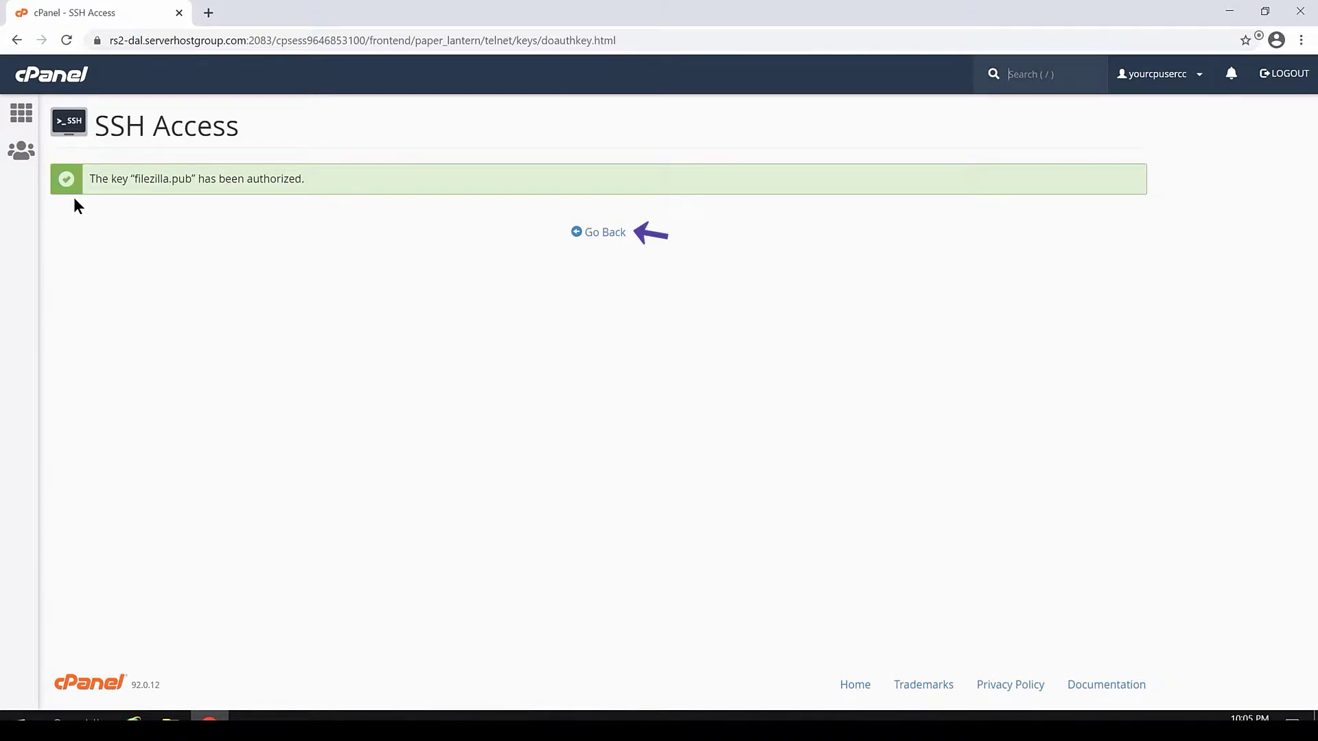
pyautogui.click(603, 232)
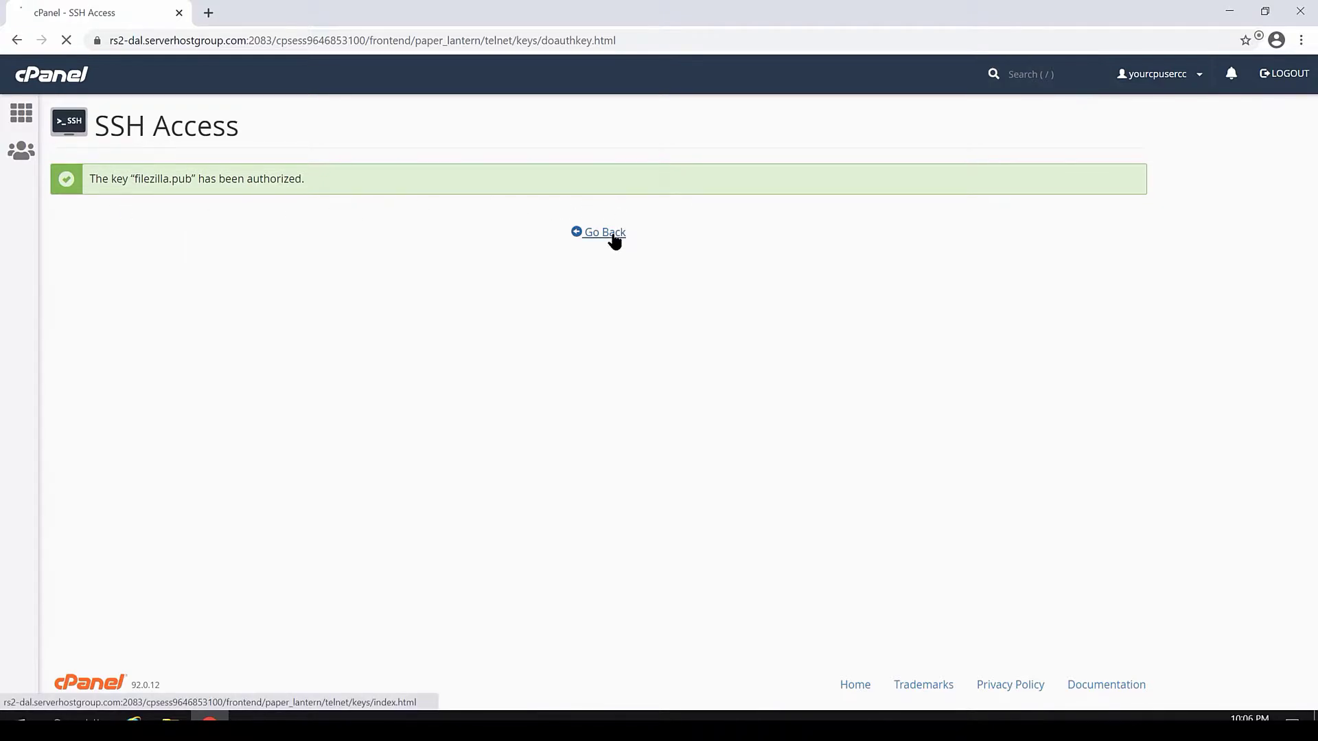
# Return to the key list and view the 'filezilla' private key.
pyautogui.click(598, 232)
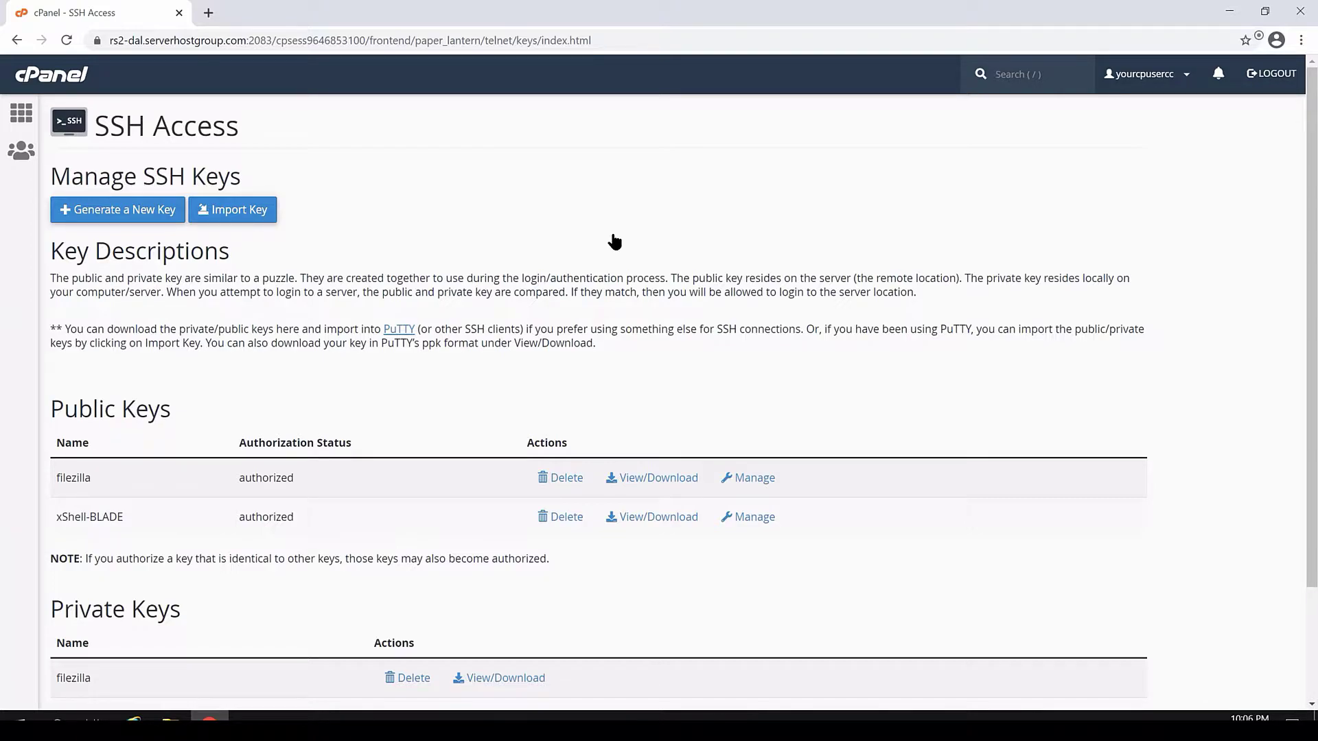
pyautogui.scroll(-3)
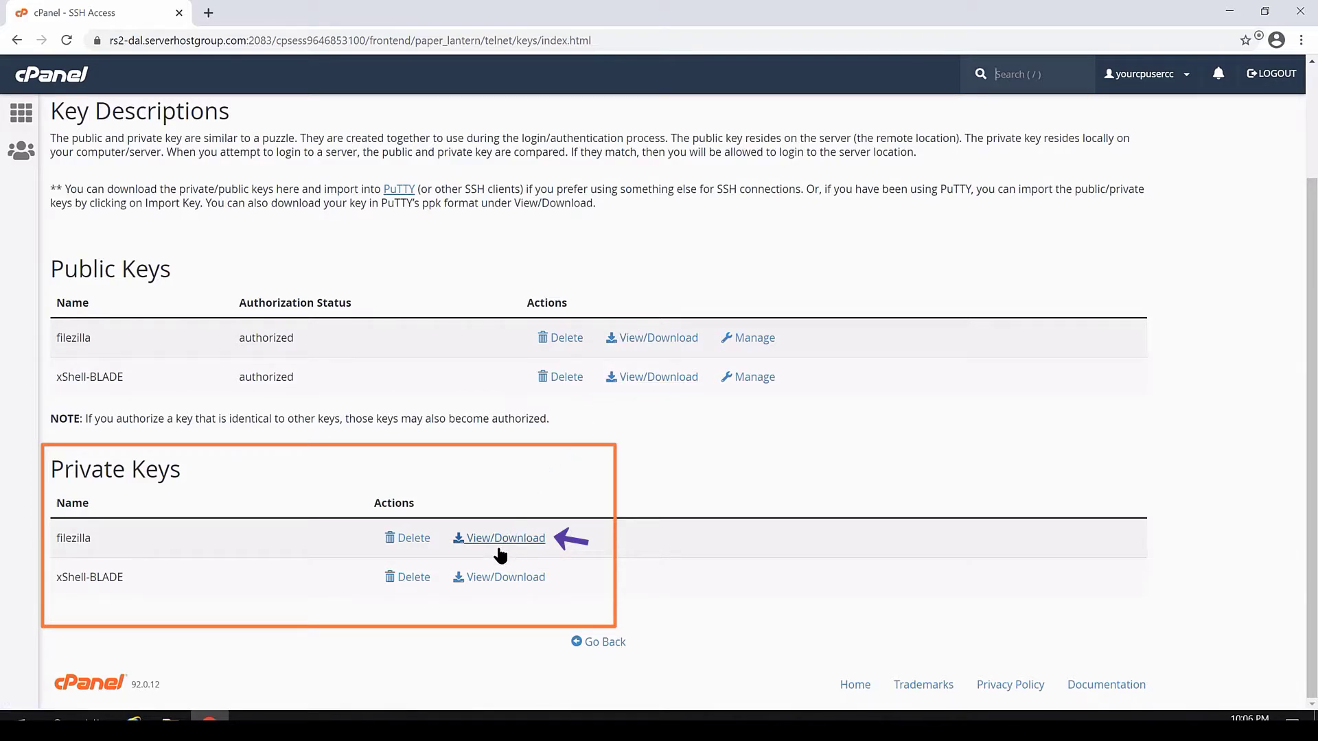
pyautogui.click(504, 538)
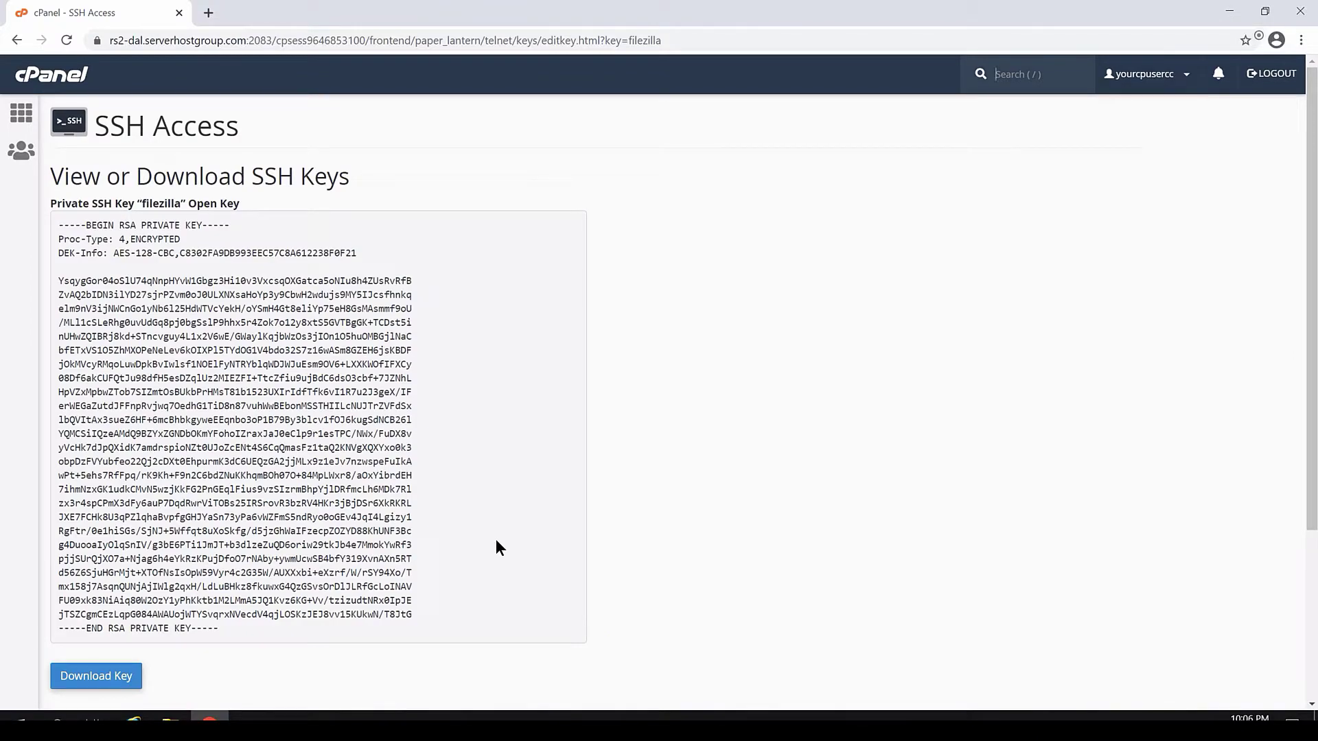
# Enter the passphrase, convert the 'filezilla' key to PPK, and download it.
pyautogui.scroll(-3)
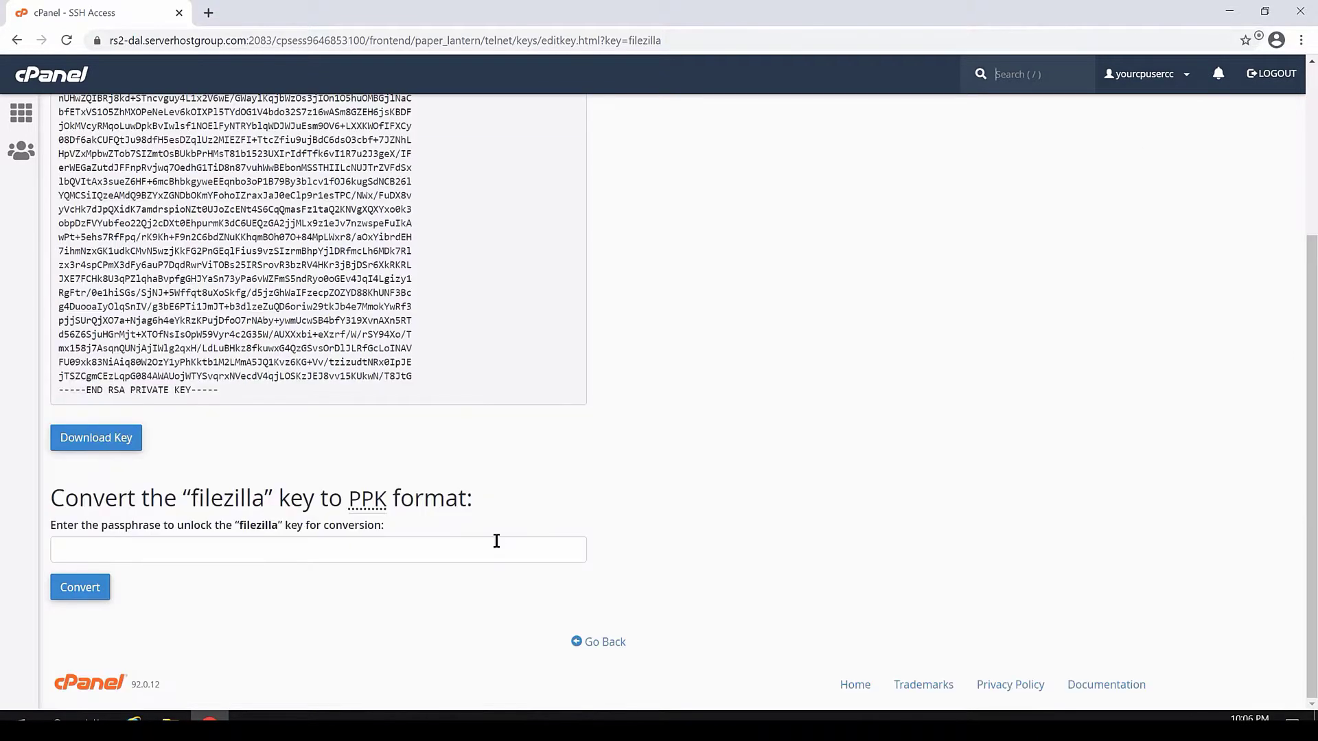
pyautogui.click(318, 549)
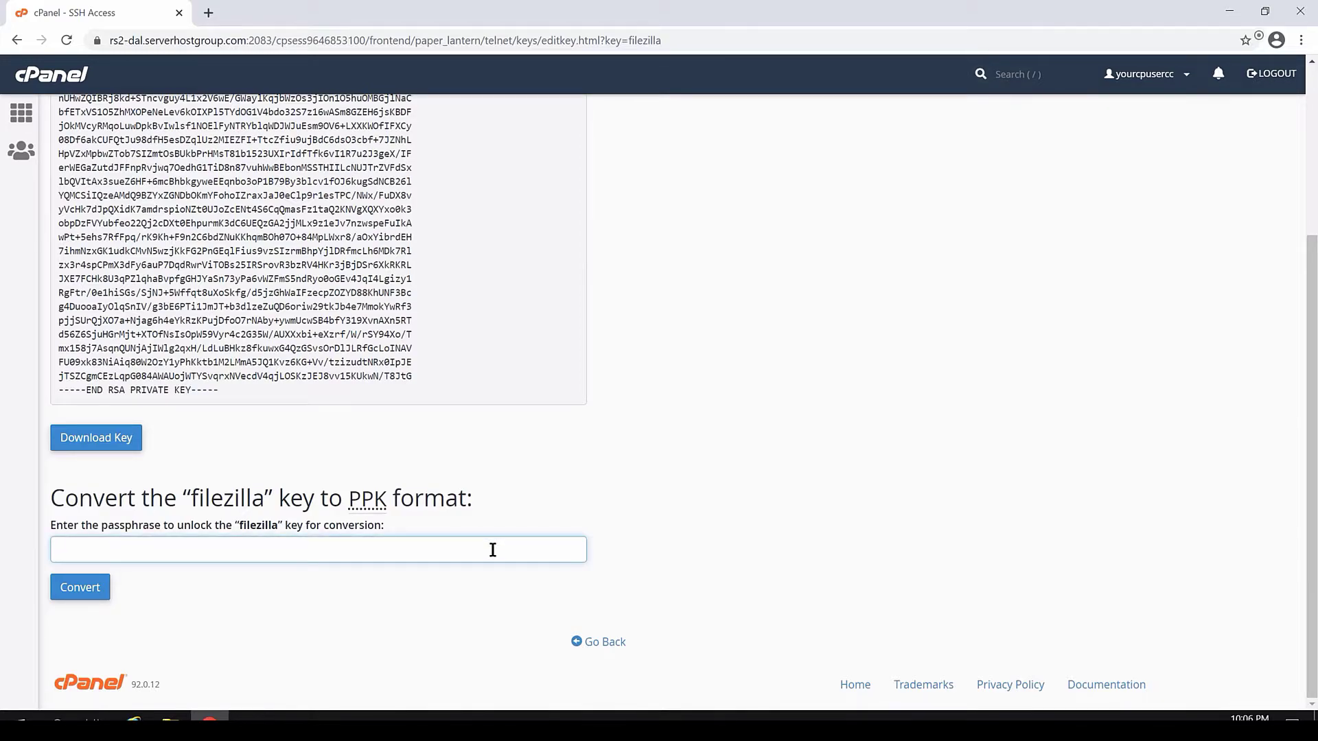
pyautogui.moveTo(519, 549)
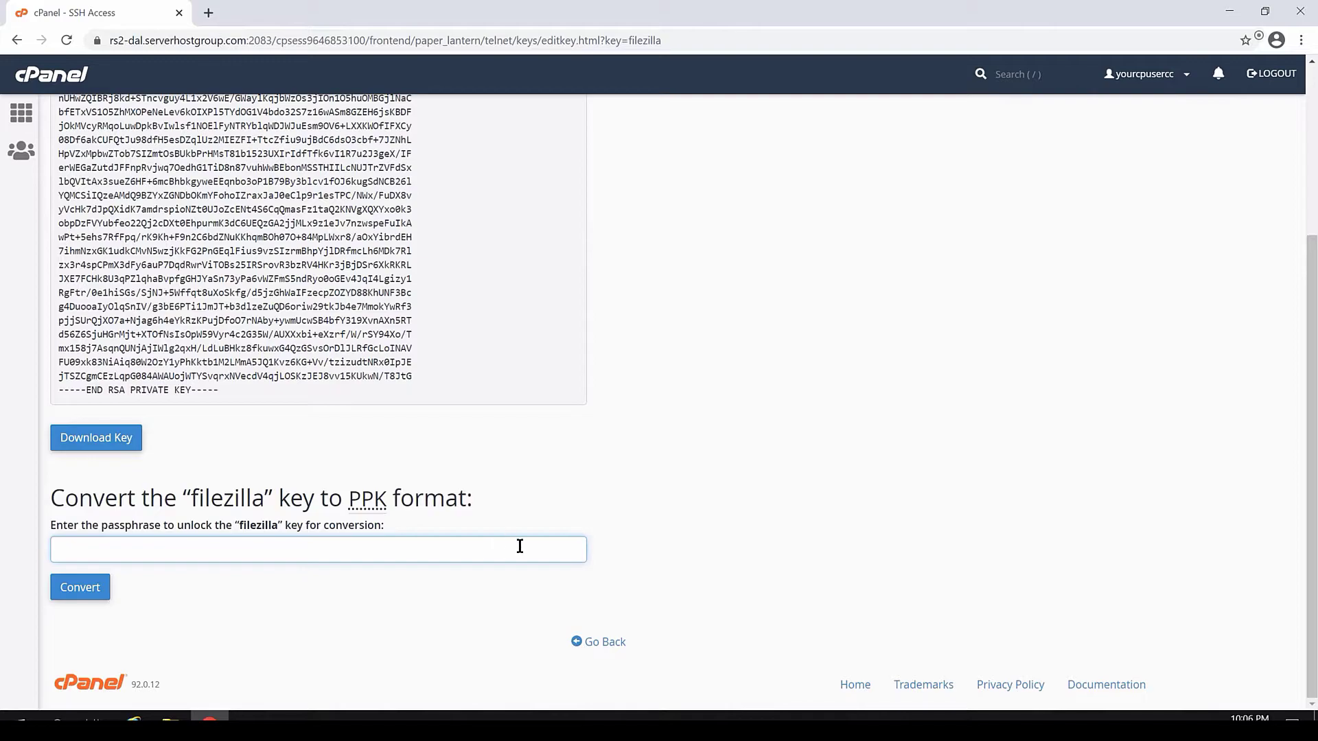
pyautogui.click(318, 549)
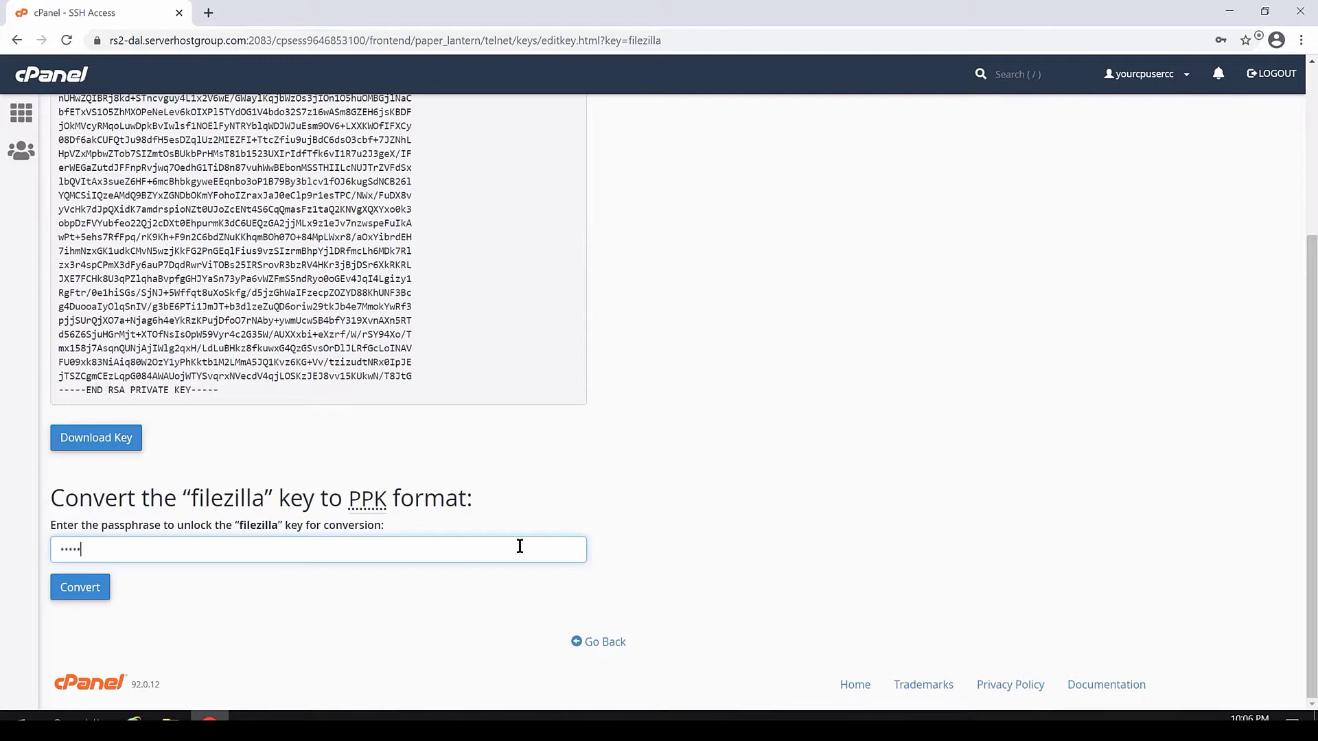
pyautogui.press('backspace')
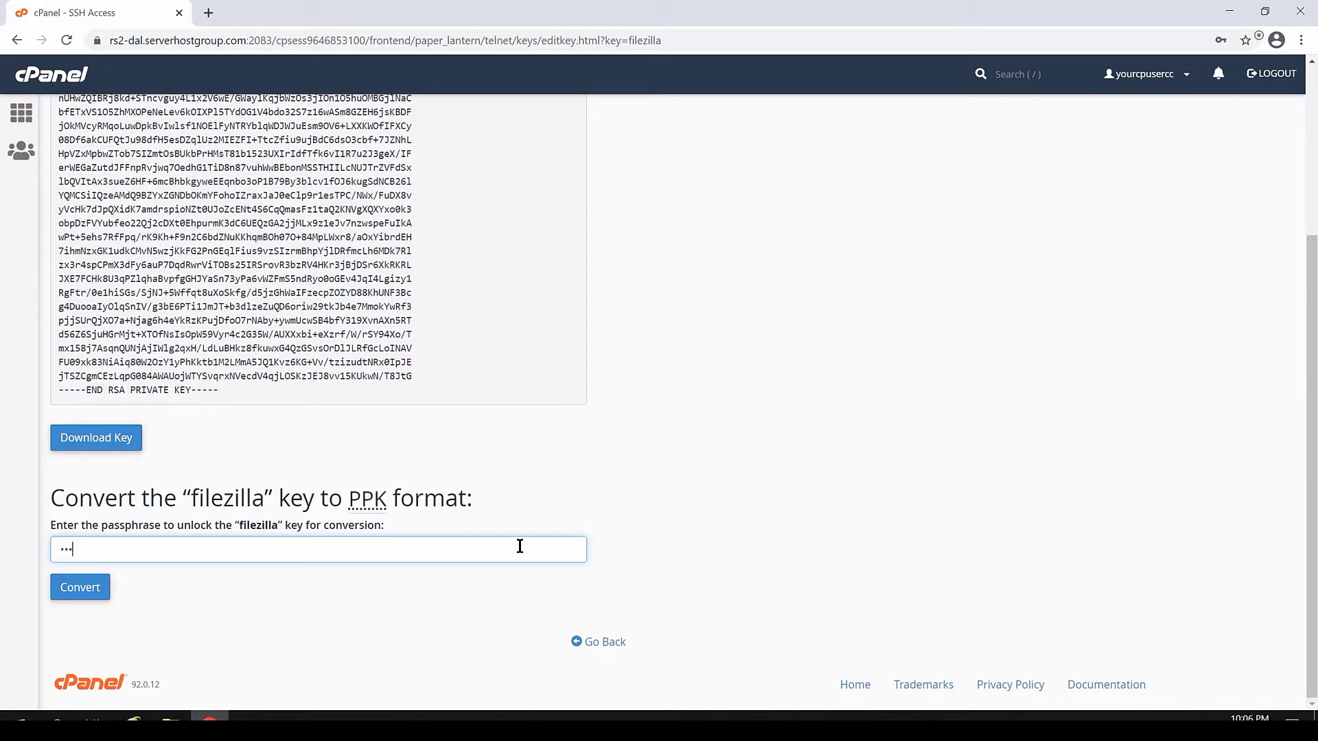
pyautogui.click(80, 587)
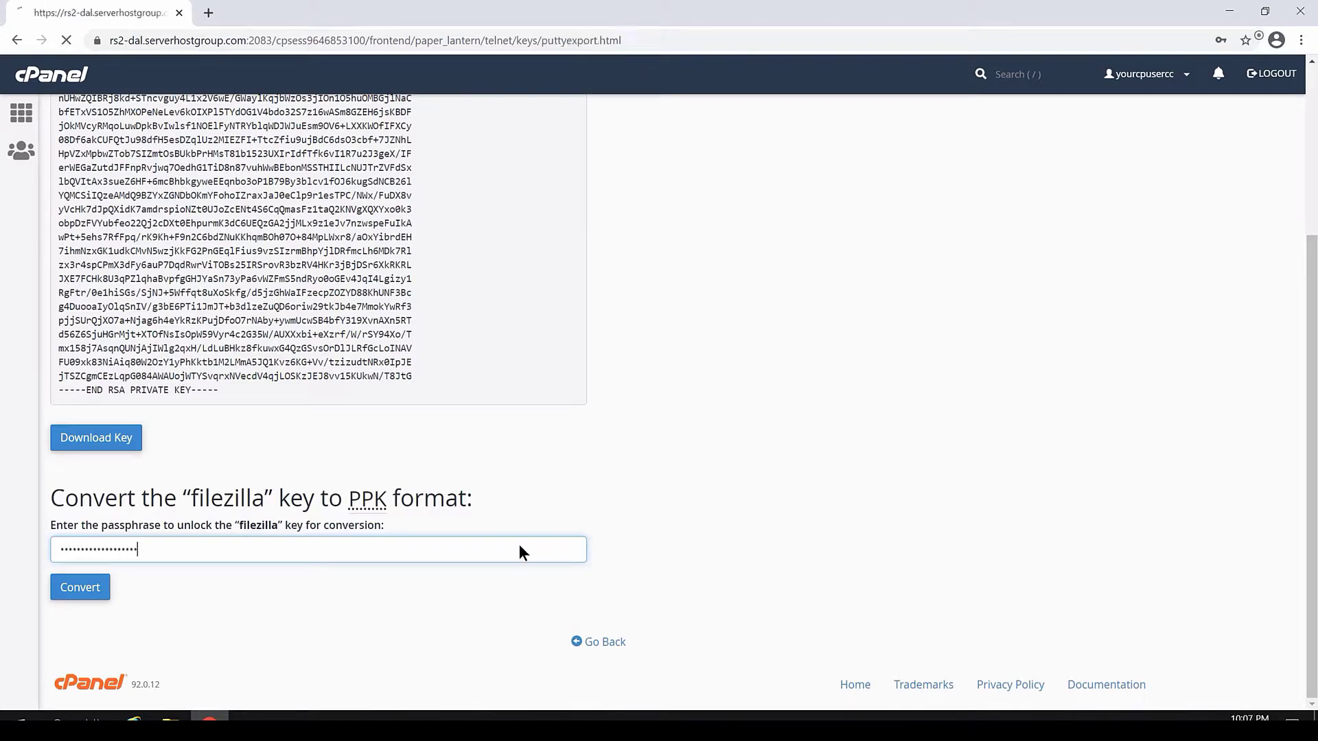
pyautogui.click(79, 586)
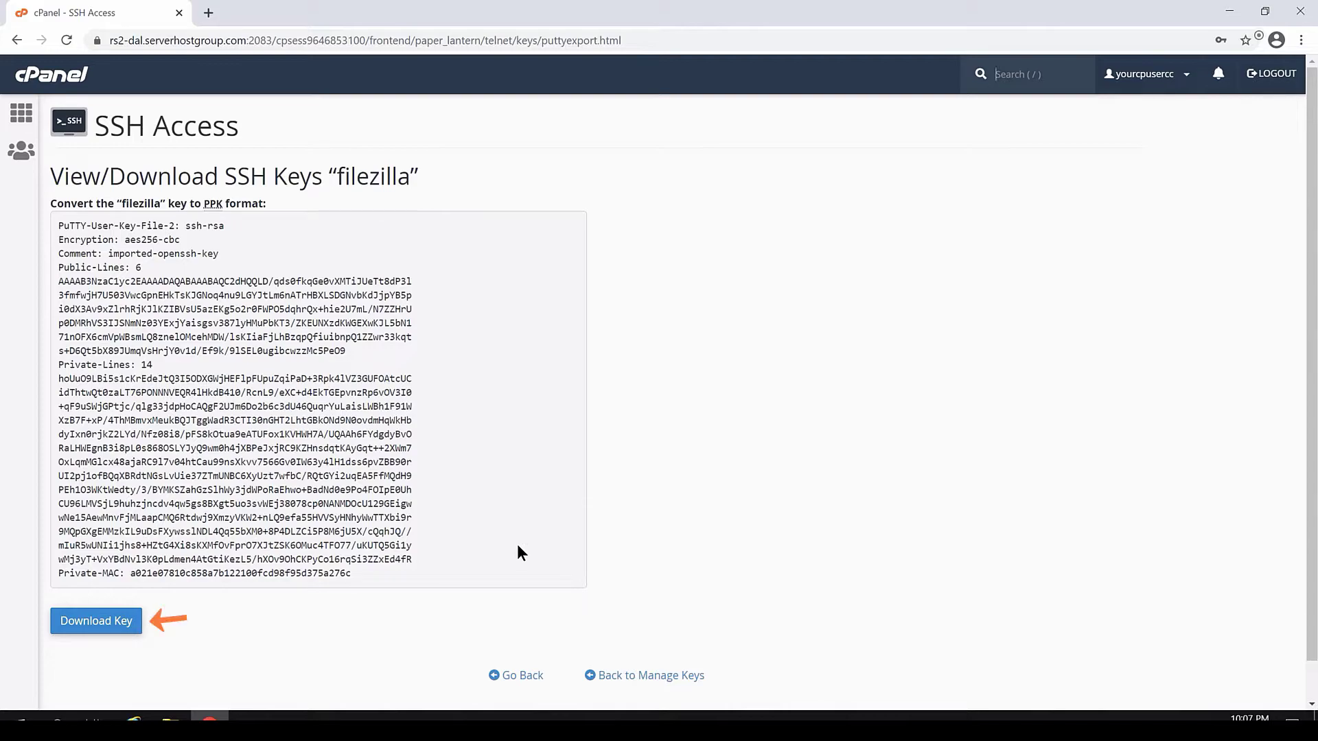
pyautogui.click(95, 620)
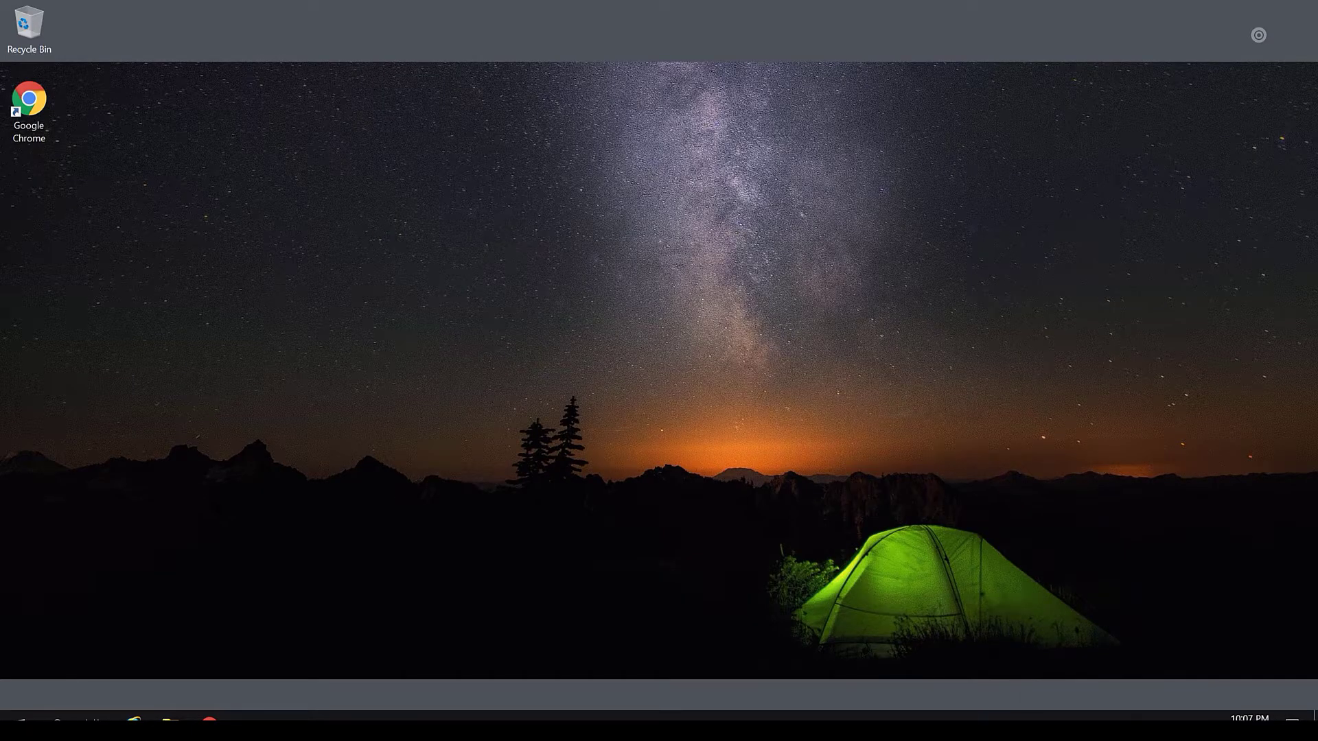
# Open the Windows Start menu to find FileZilla under Recently added.
pyautogui.click(13, 723)
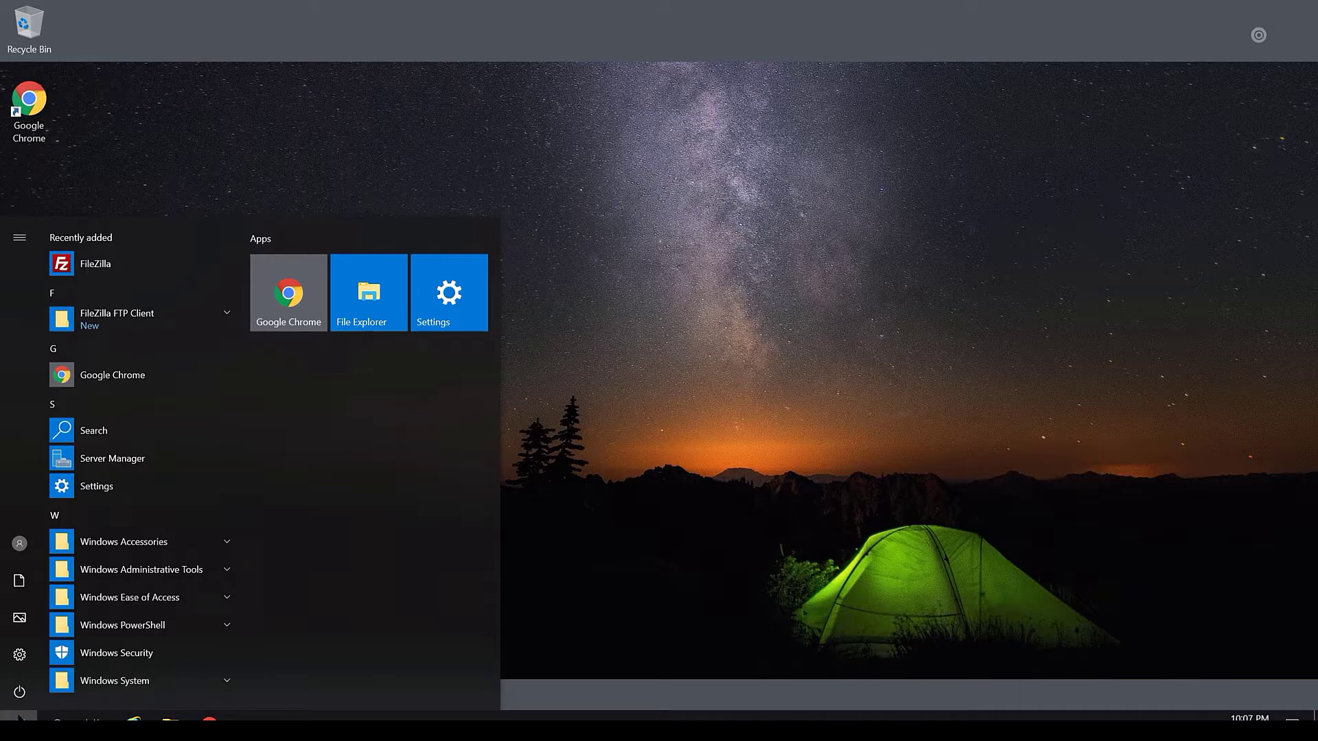
pyautogui.moveTo(112, 263)
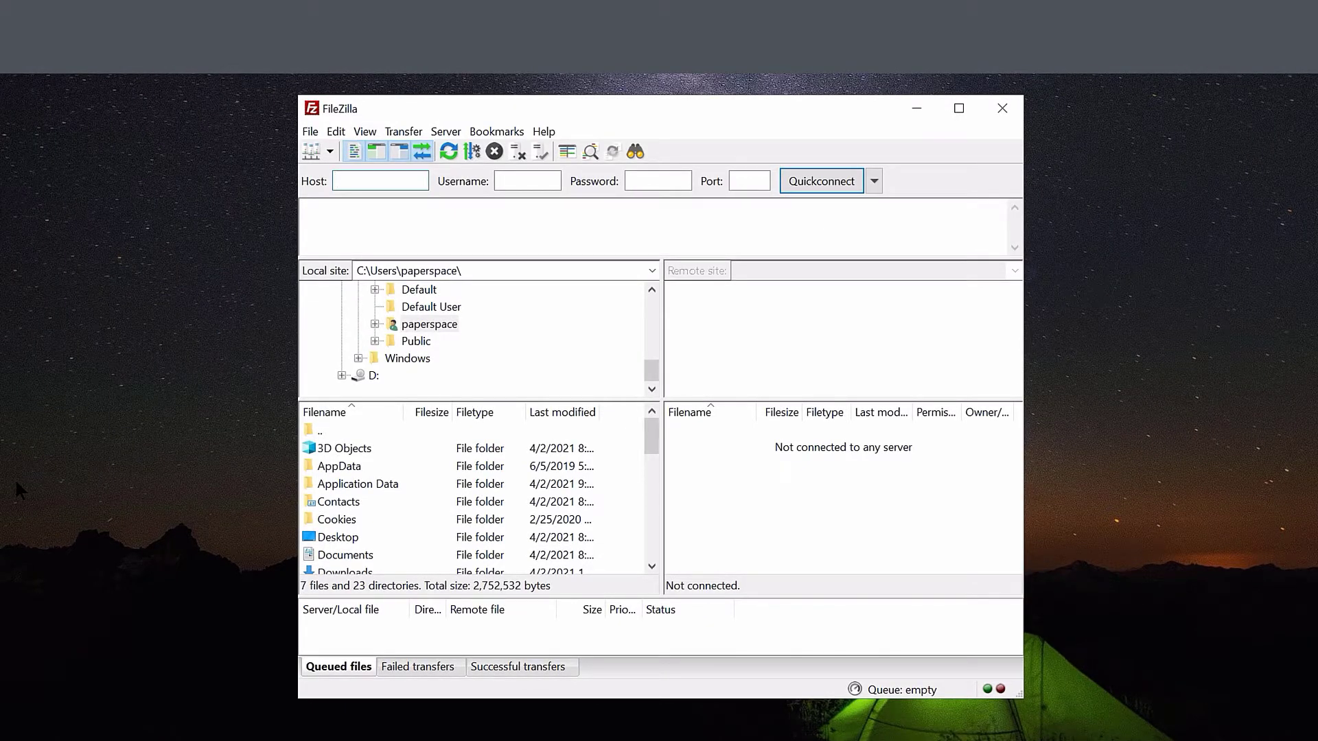
pyautogui.click(379, 181)
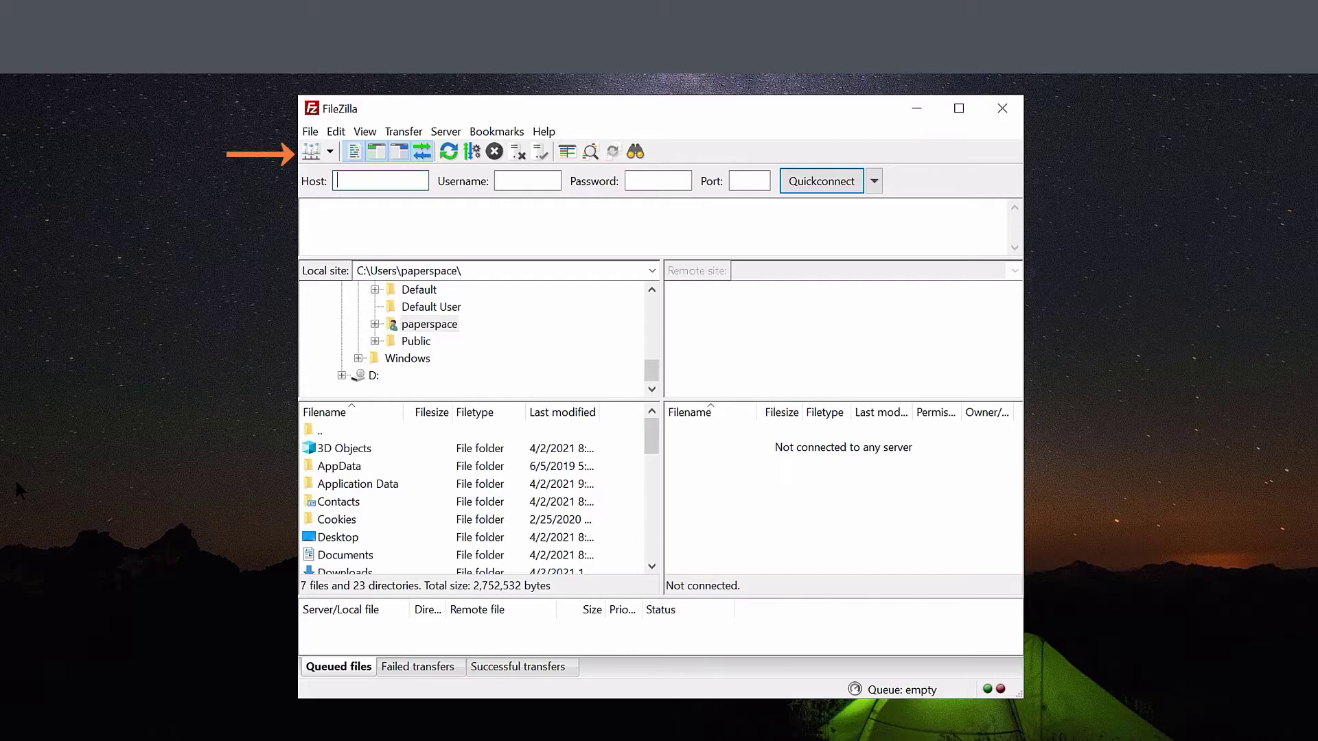
pyautogui.moveTo(311, 152)
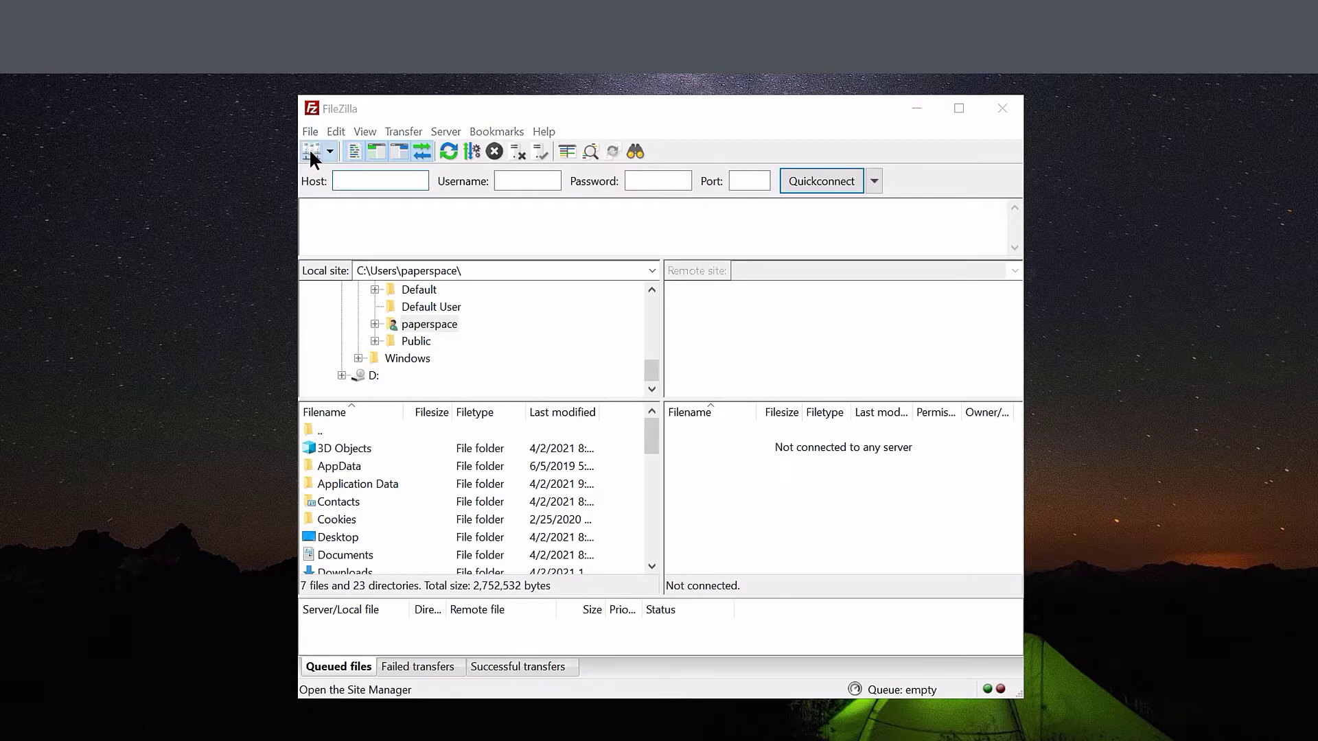
# Add a new site in Site Manager and name it 'My Hosting Account'.
pyautogui.click(314, 151)
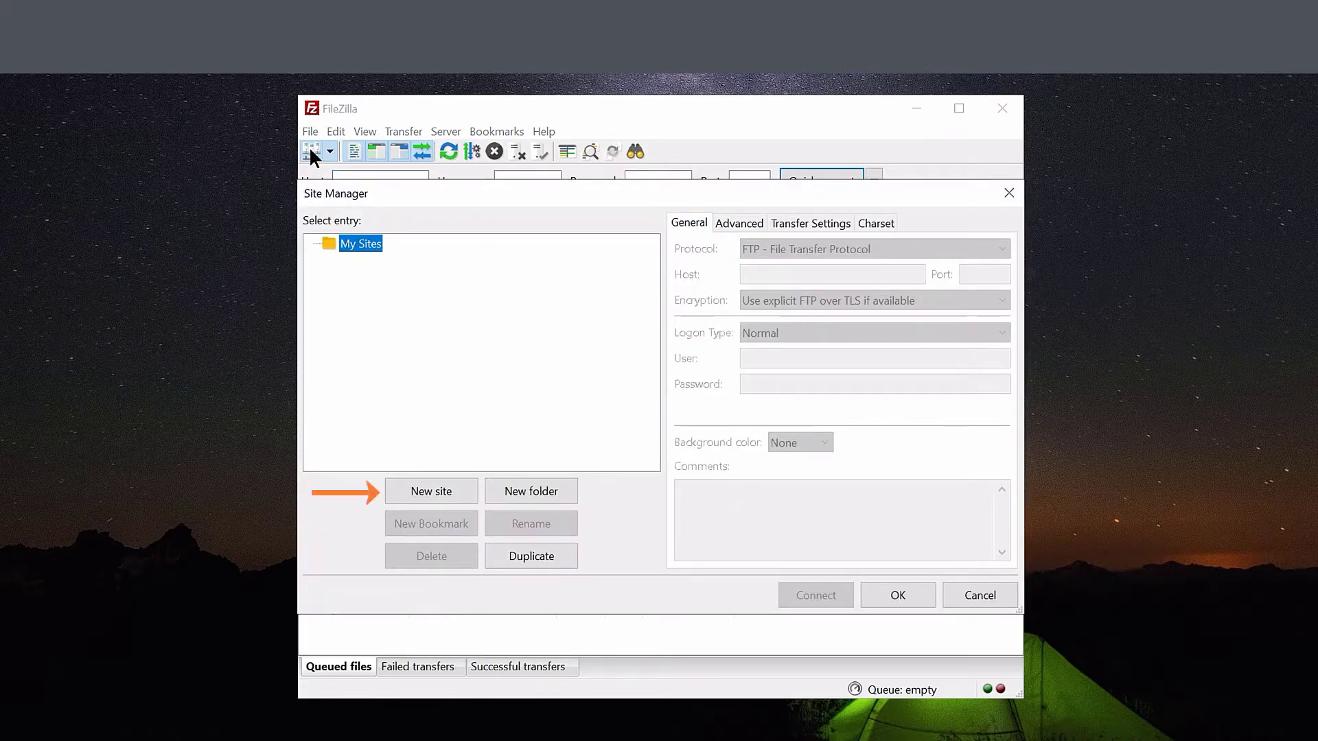
pyautogui.moveTo(307, 160)
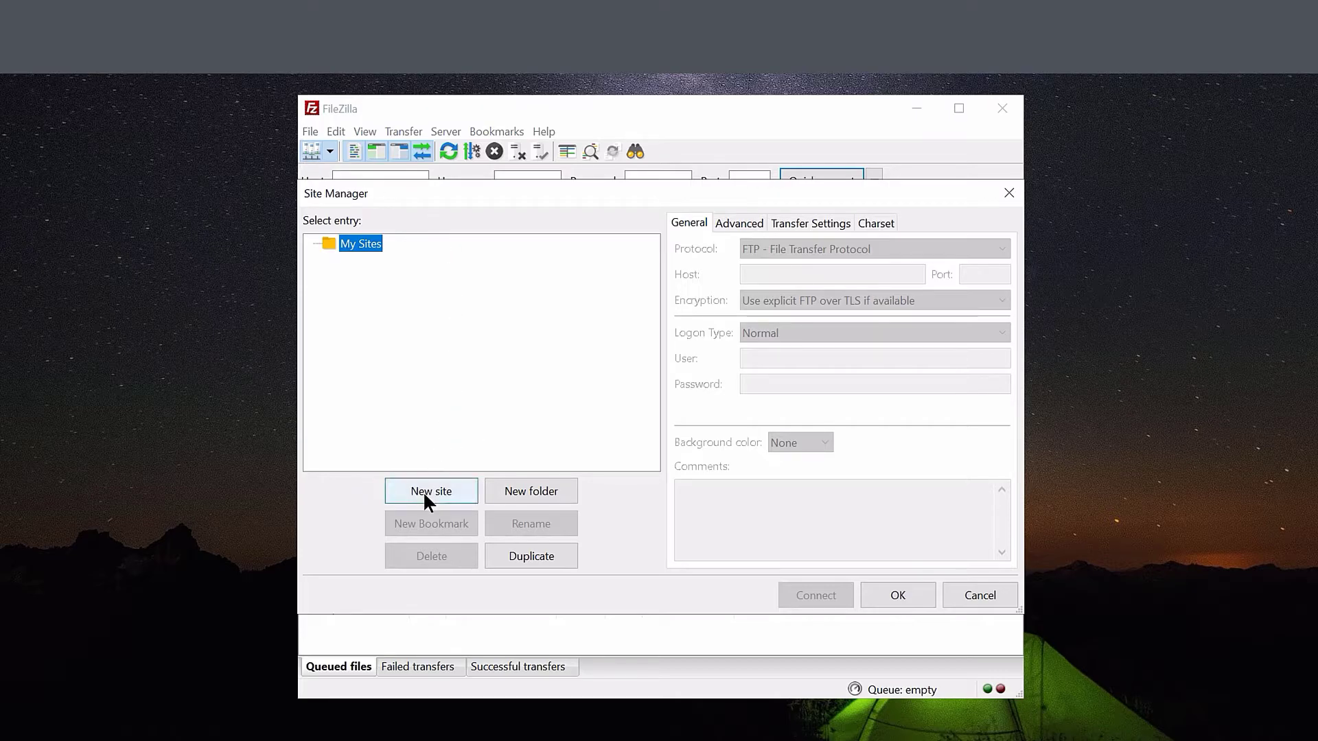
pyautogui.click(431, 491)
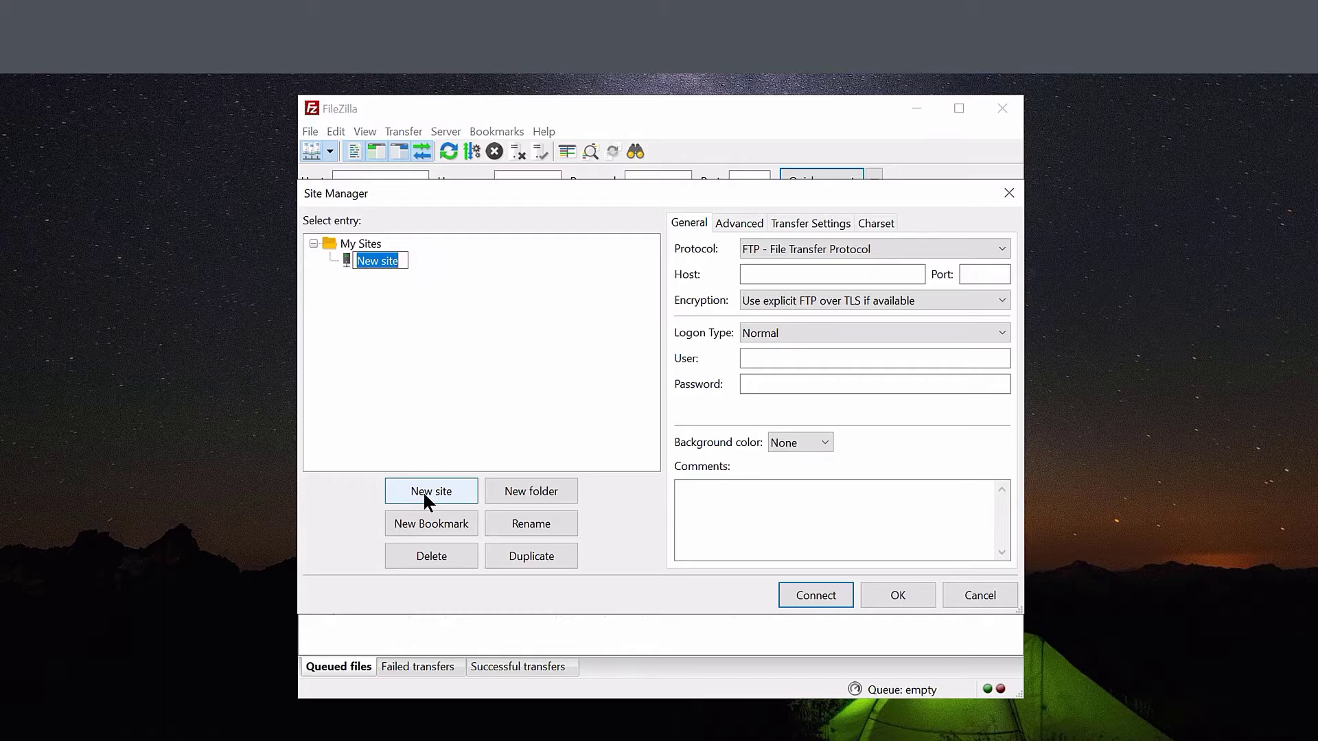
pyautogui.write('My Hosting Accoun')
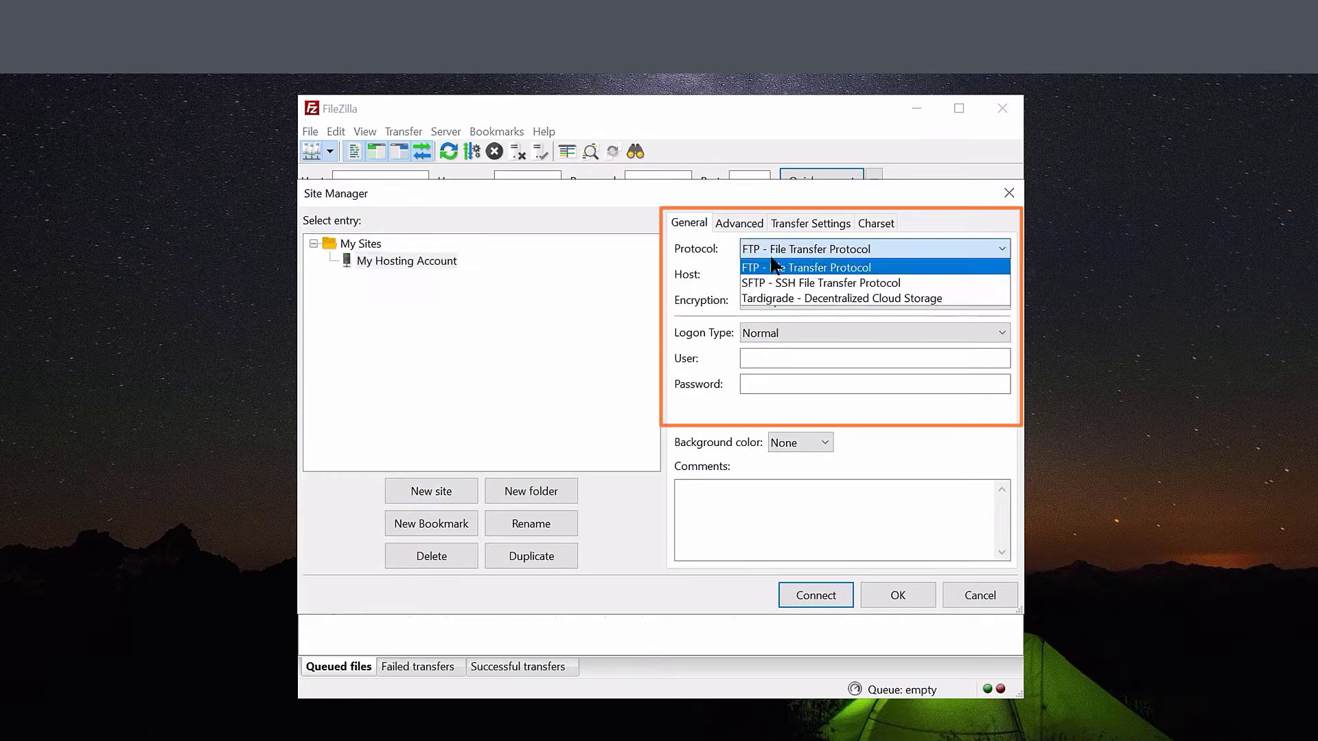
# Set the site to SFTP with host 45.56.79.157 and port 1988.
pyautogui.click(819, 283)
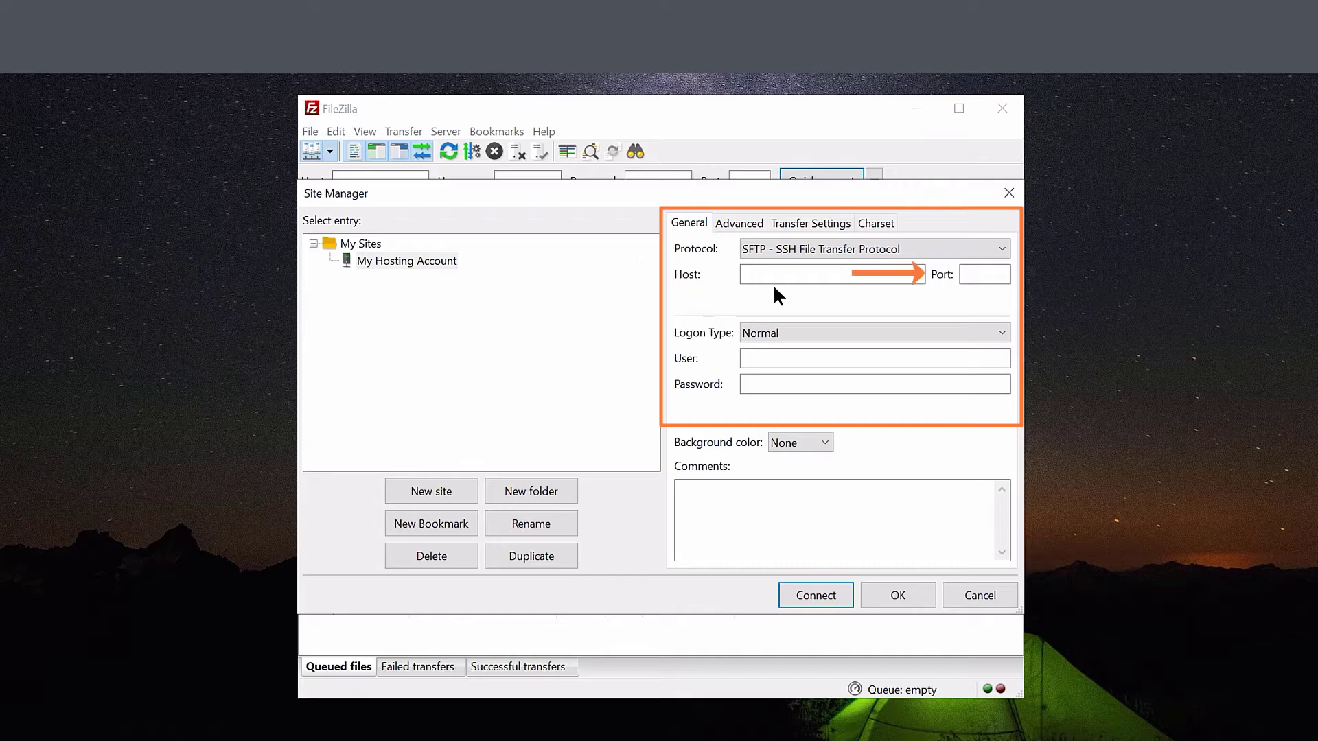
pyautogui.write('45.56.79.157')
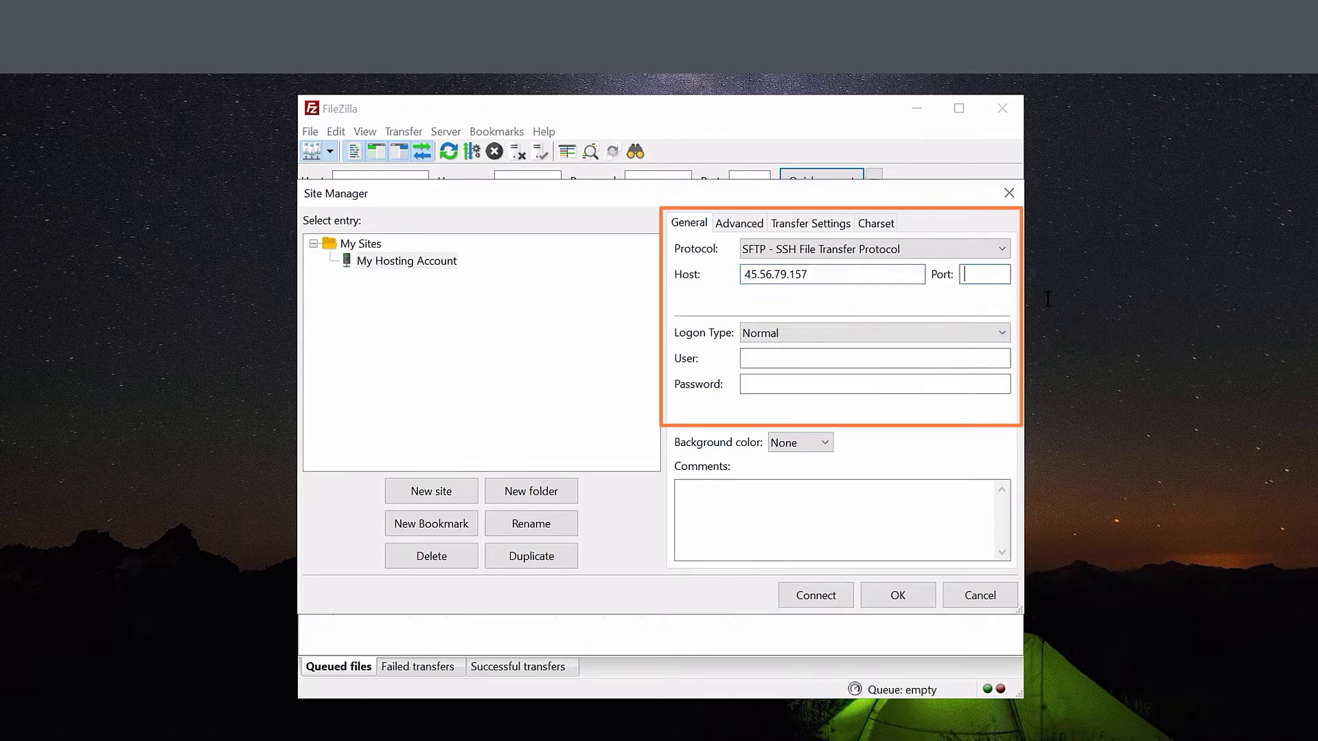
pyautogui.write('1988')
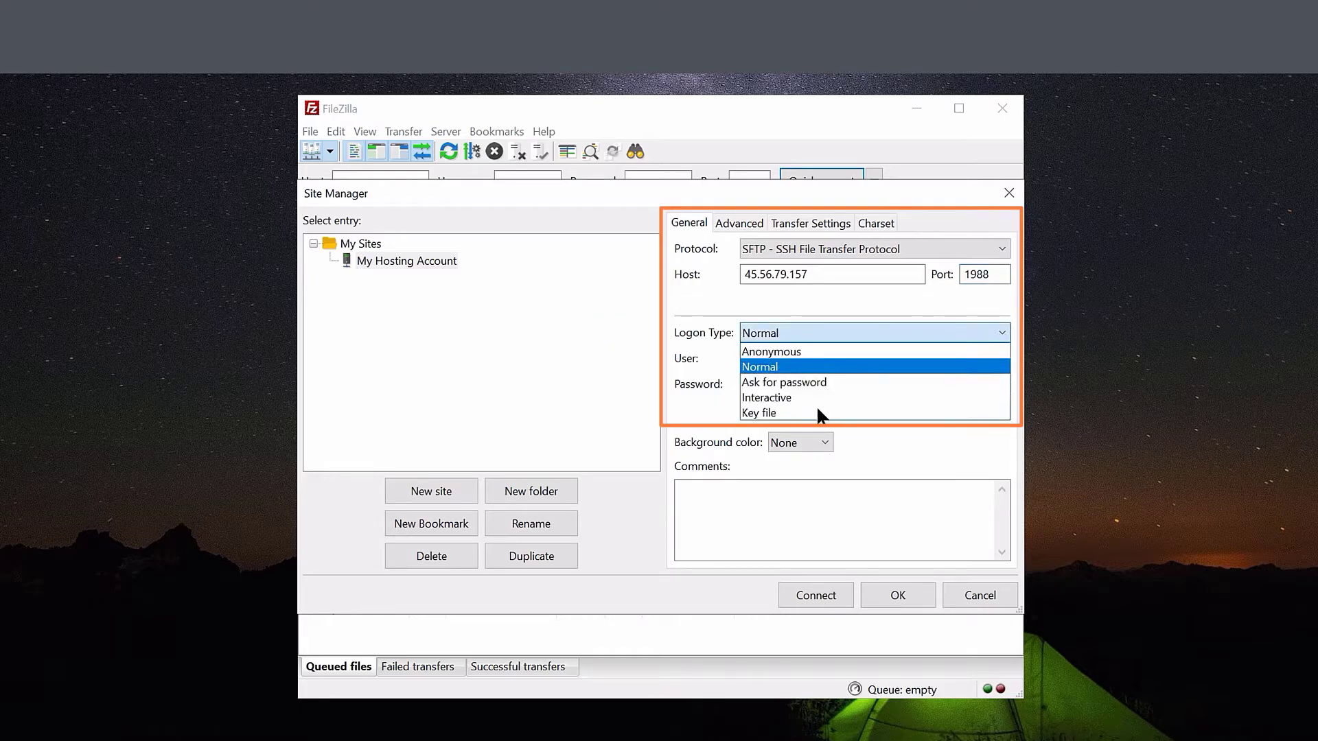
# Switch logon type to Key file and begin the user name 'yourcpus'.
pyautogui.click(758, 412)
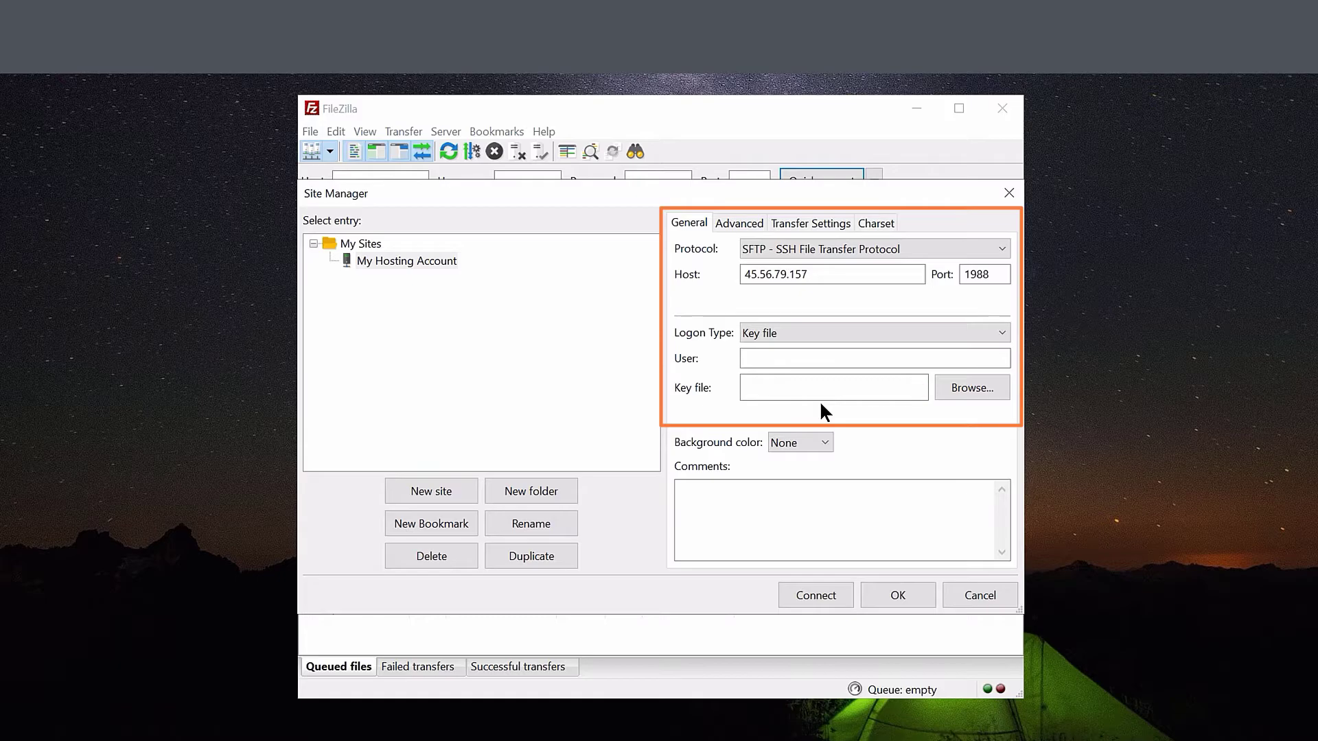
pyautogui.click(874, 358)
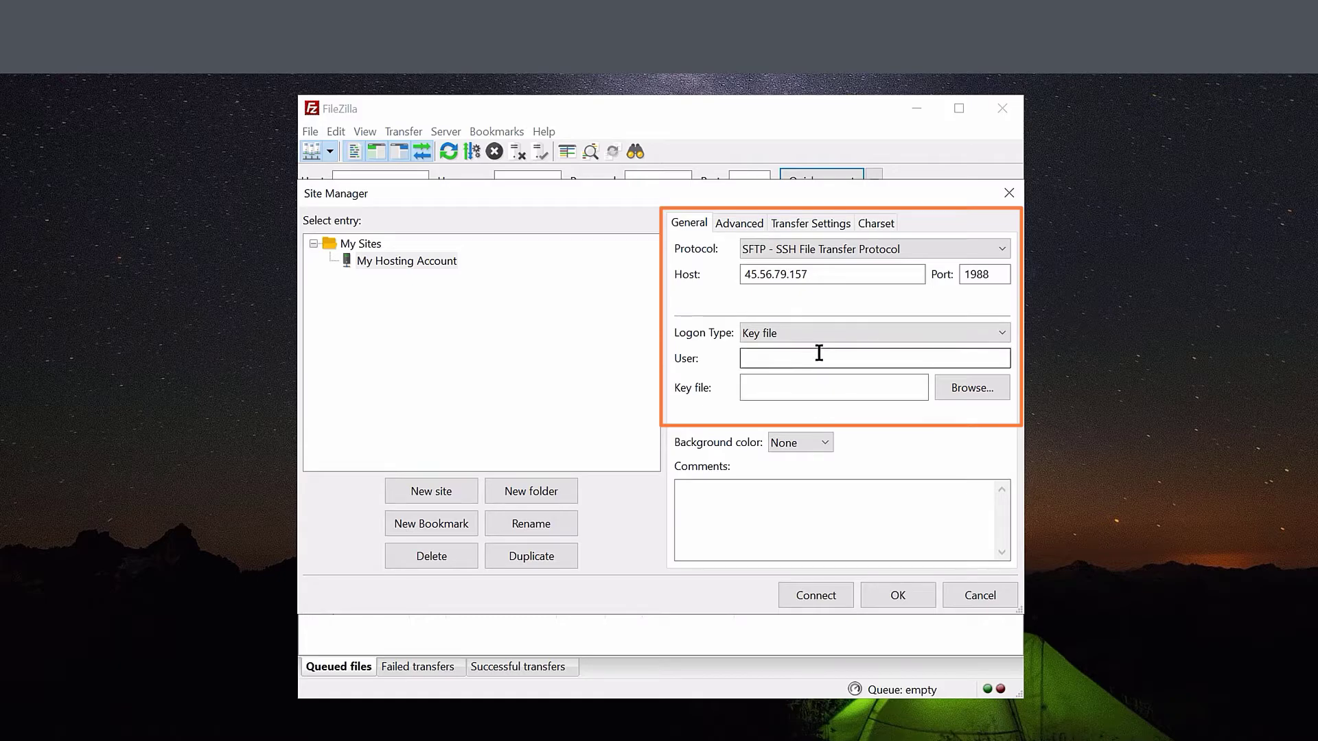
pyautogui.write('yourcpus')
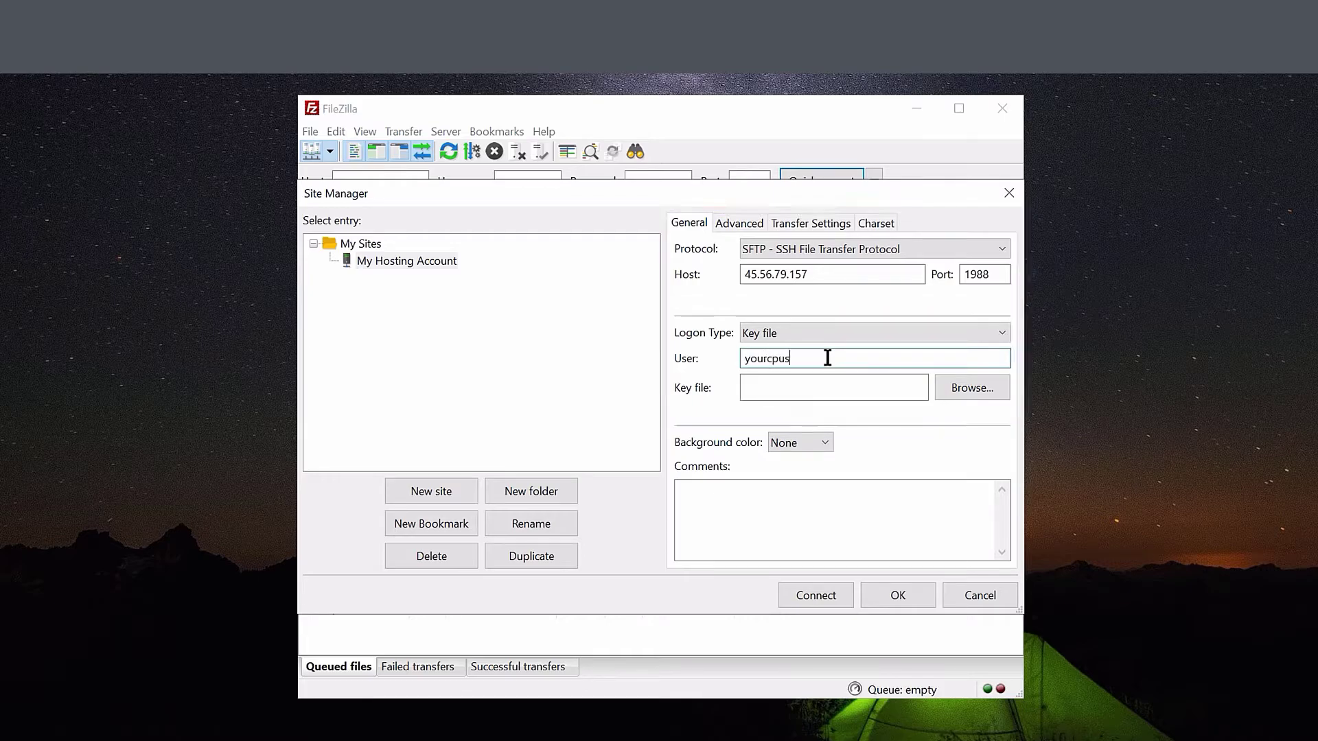
# Attach filezilla.ppk from Downloads as the site's key file.
pyautogui.click(971, 387)
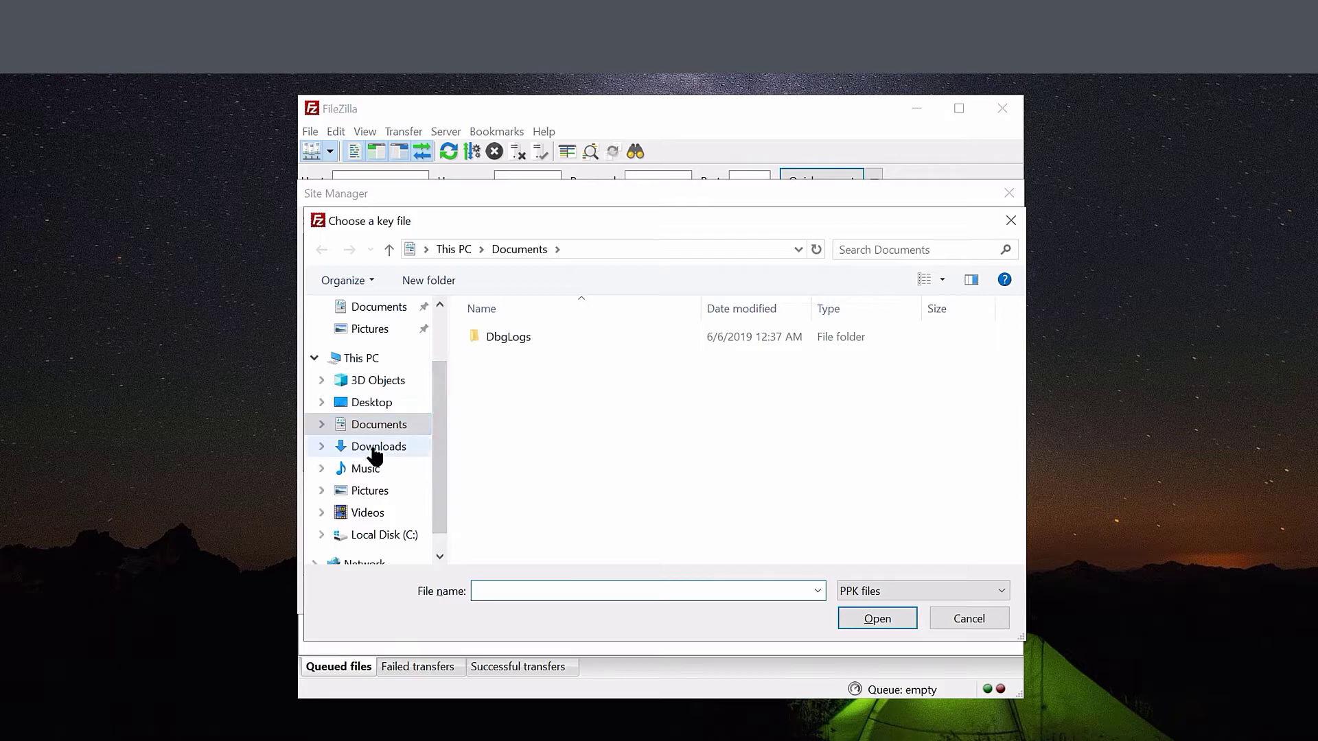
pyautogui.click(378, 446)
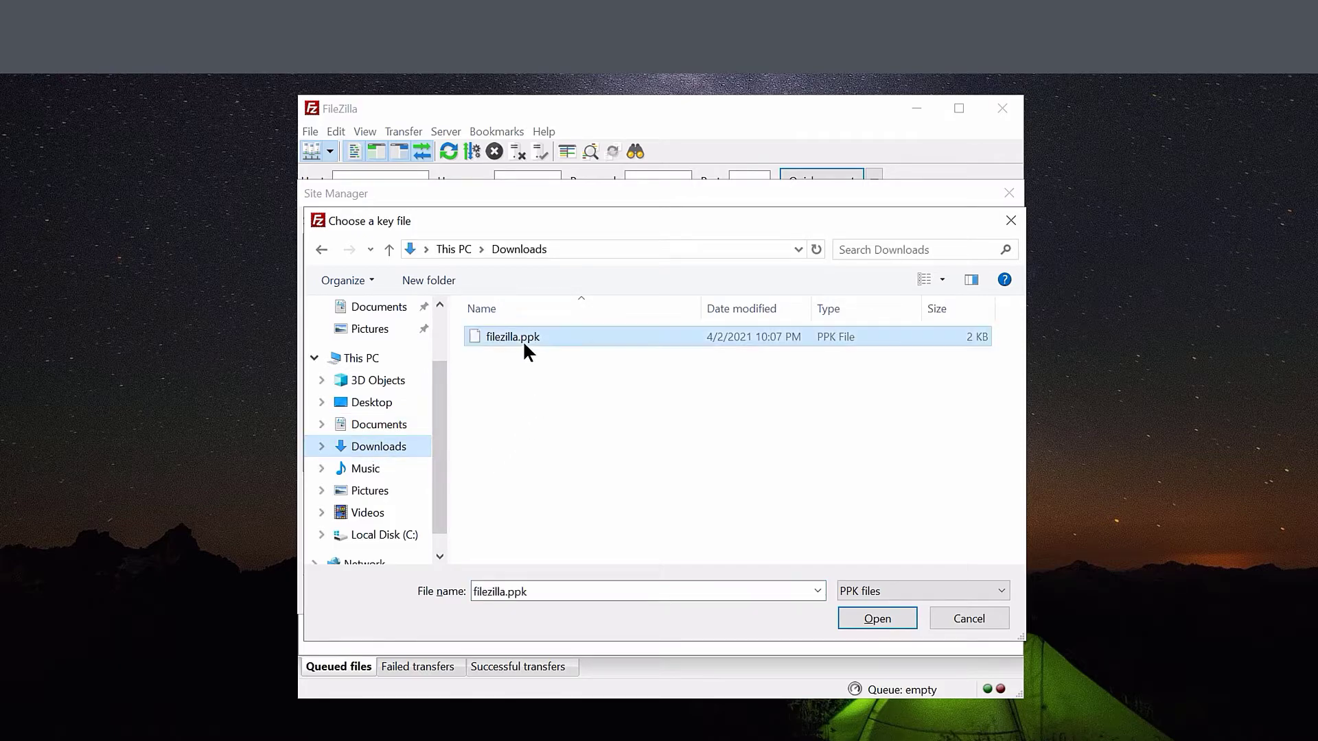
pyautogui.click(877, 618)
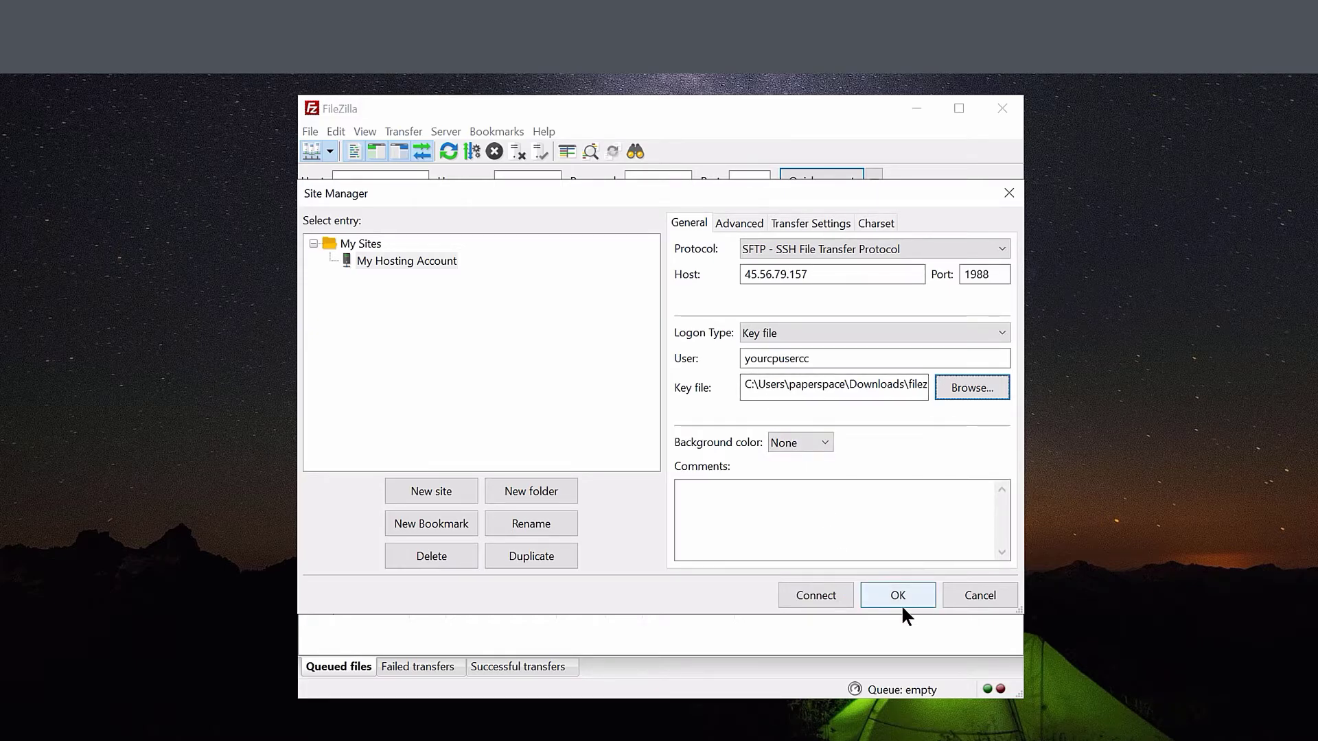
# Save the site settings and allow saving passwords in the prompt.
pyautogui.click(897, 595)
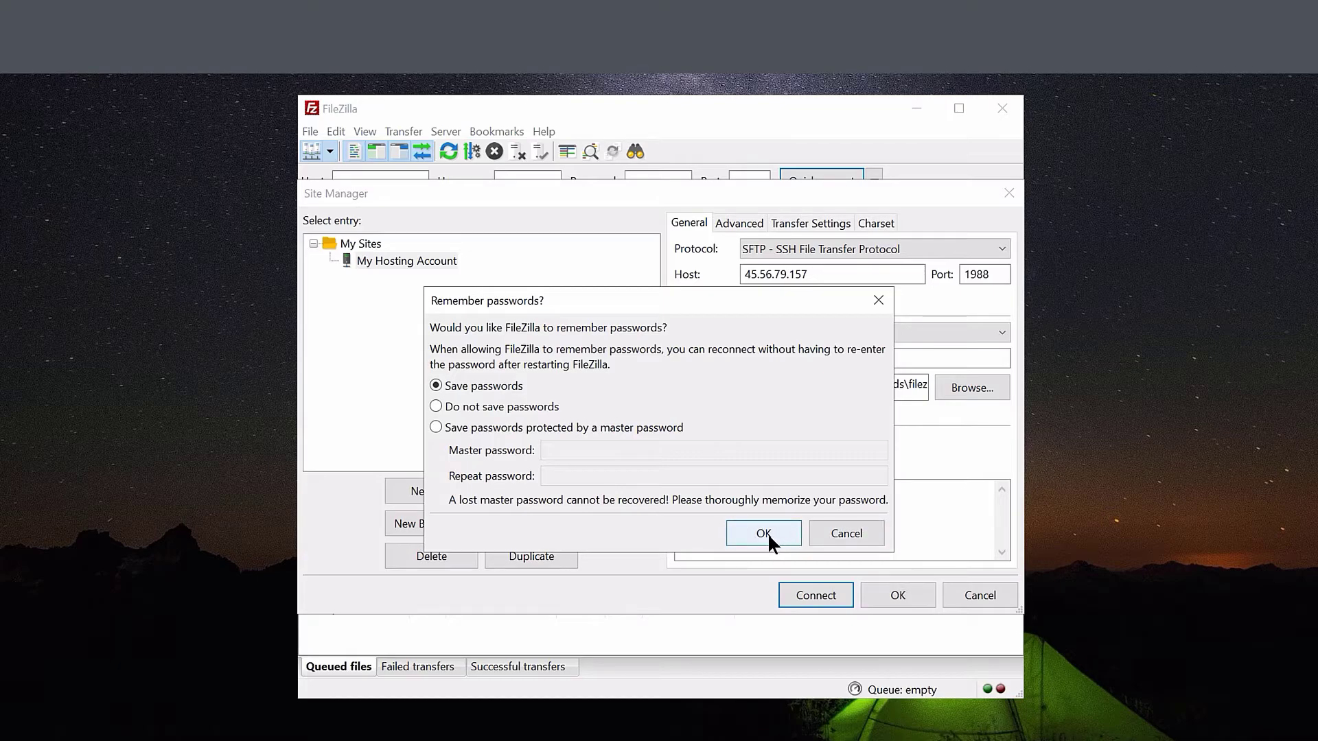
pyautogui.moveTo(479, 438)
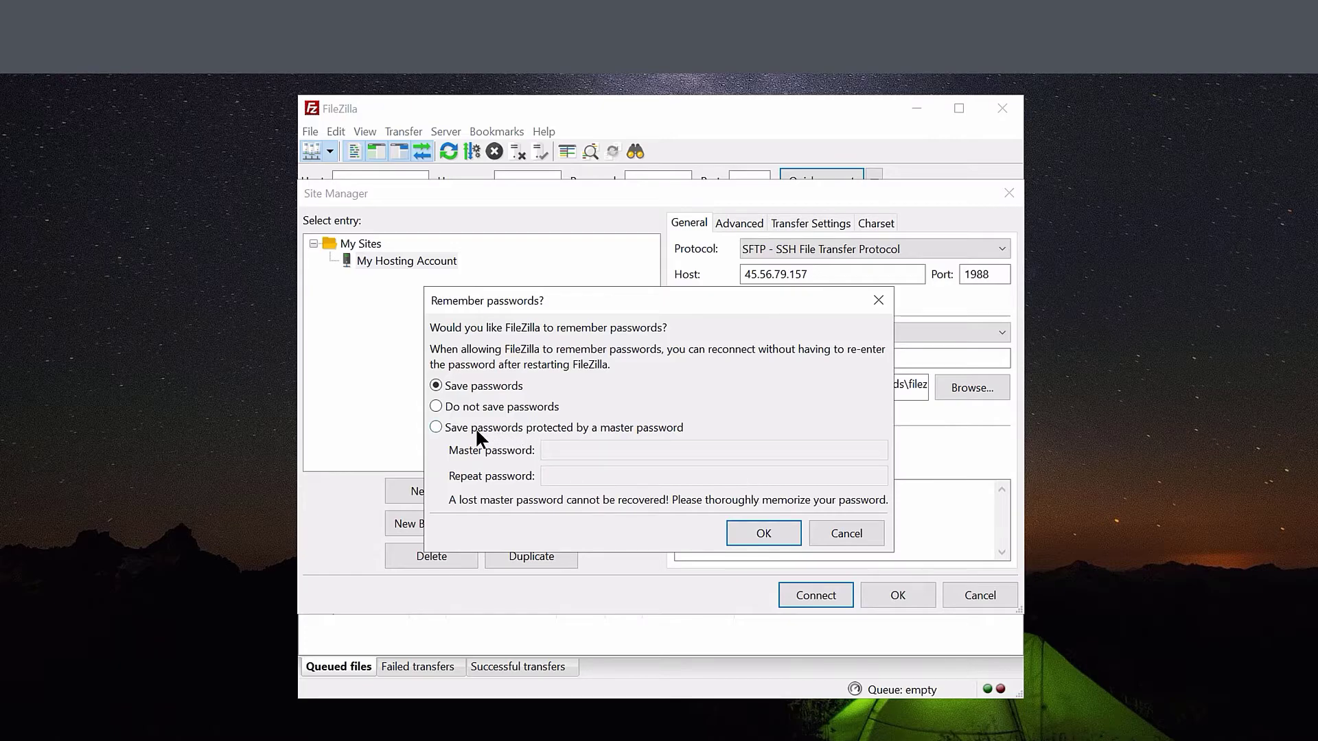
pyautogui.moveTo(685, 446)
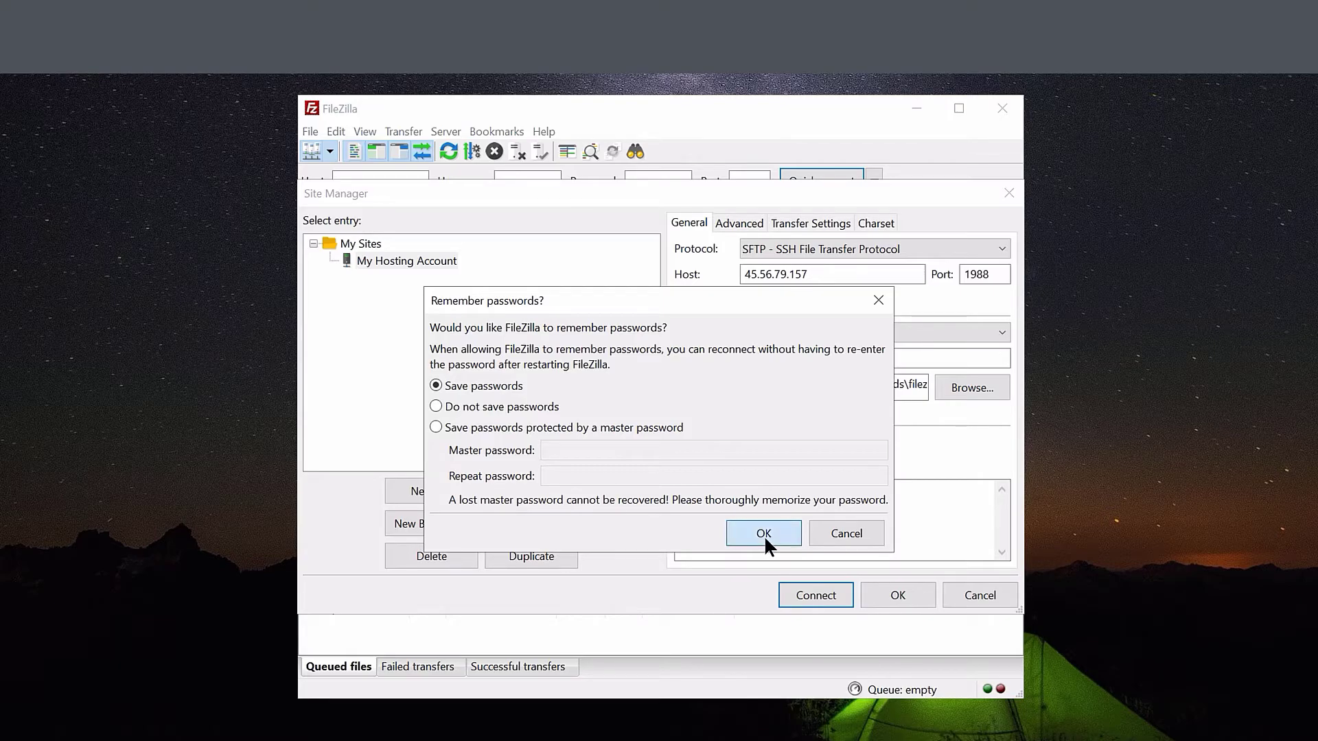
pyautogui.click(762, 534)
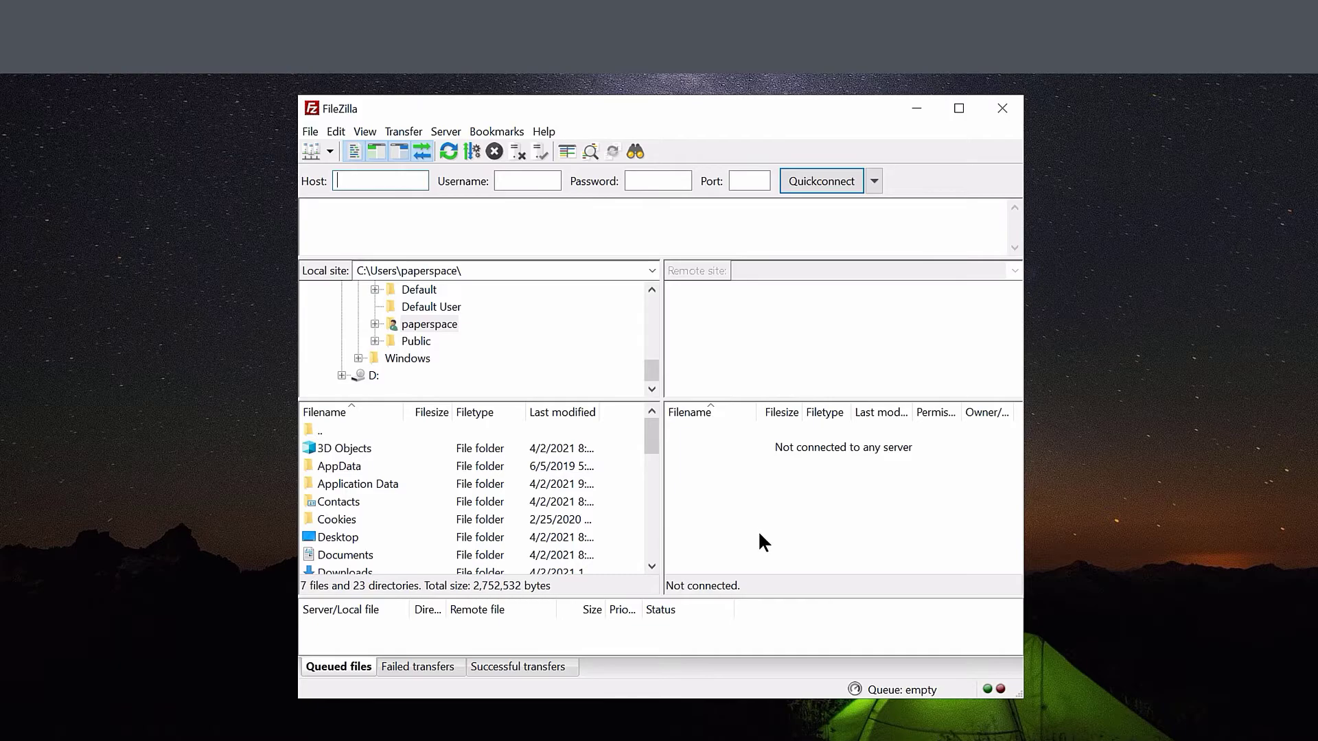
# Connect to the saved 'My Hosting Account' site from the Site Manager.
pyautogui.click(312, 151)
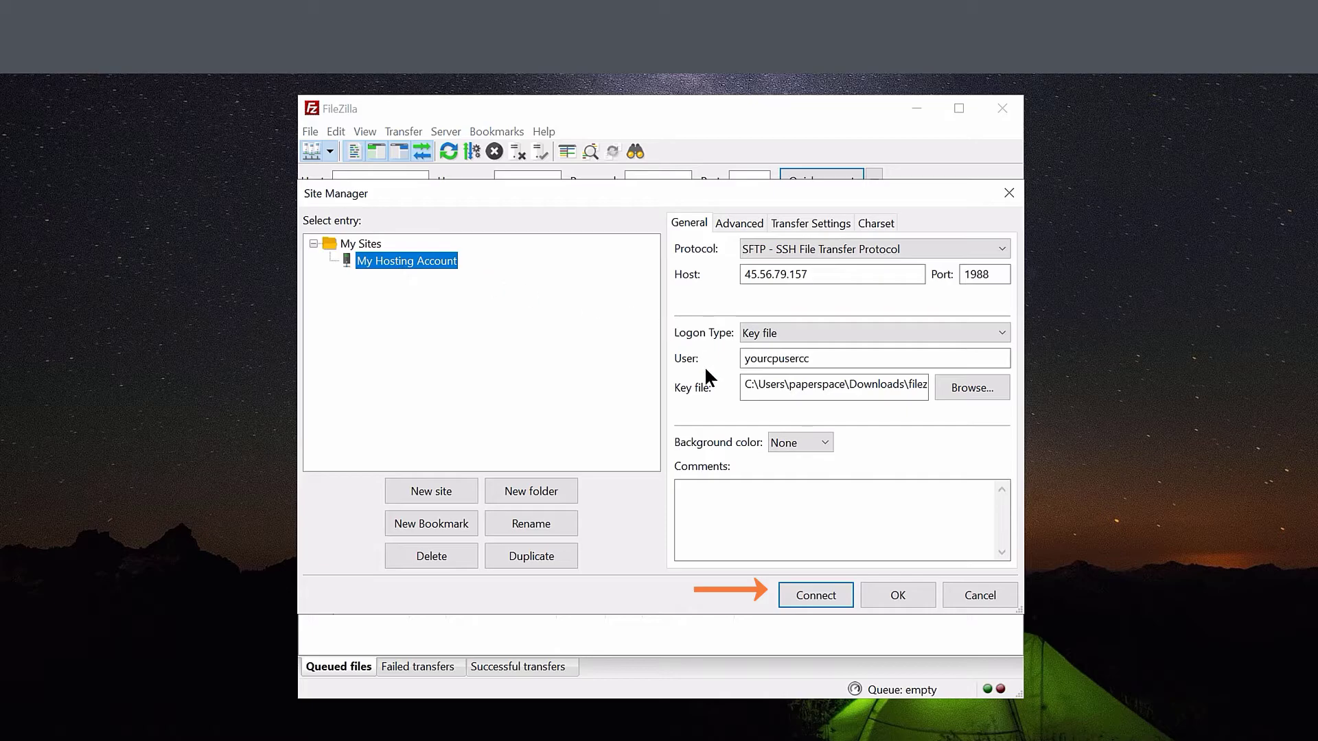
pyautogui.click(815, 595)
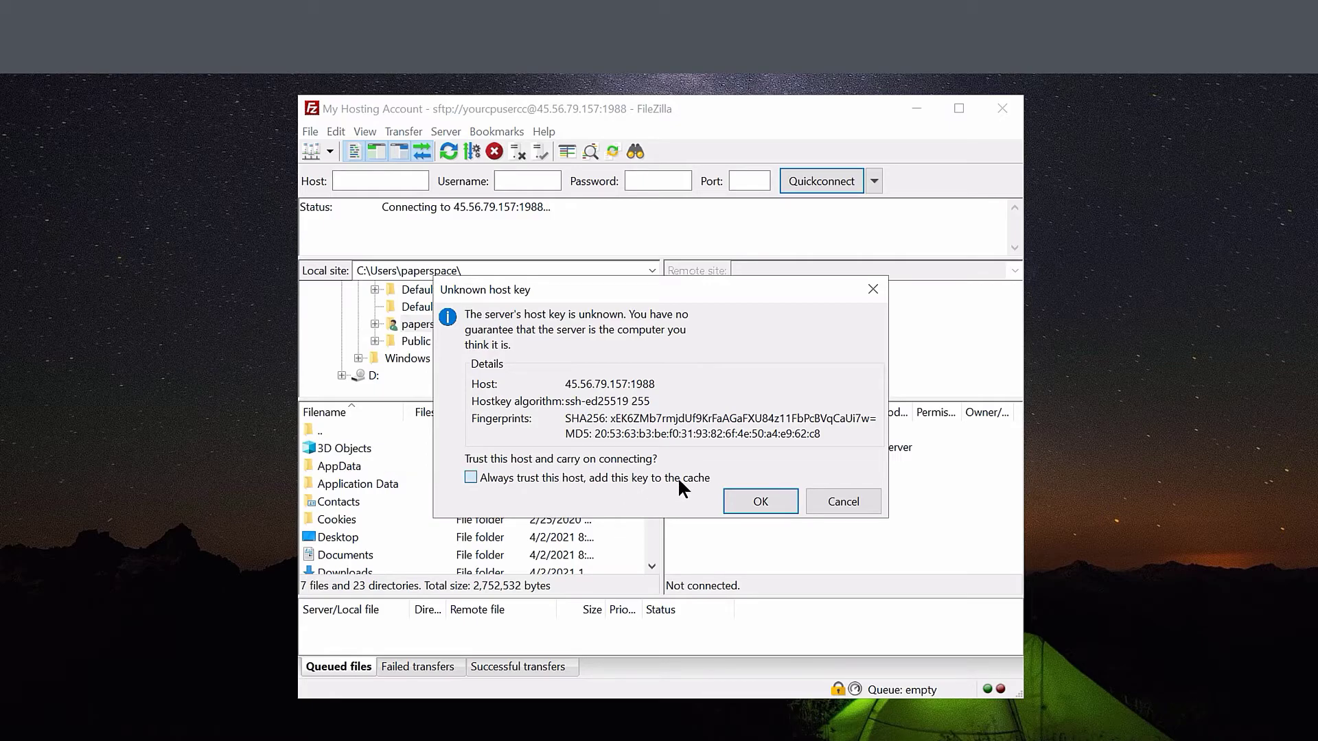
# Always trust the server's host key, accept it, and submit the key passphrase.
pyautogui.click(469, 478)
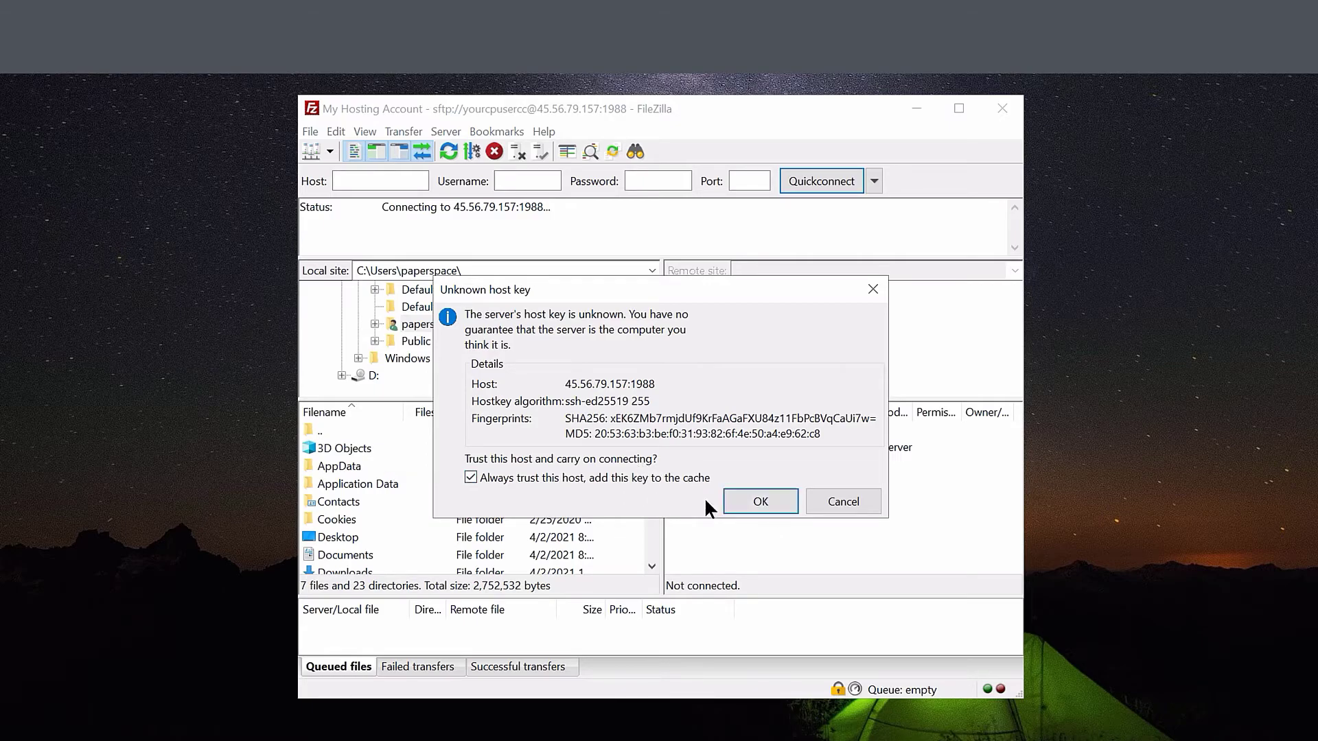
pyautogui.click(760, 501)
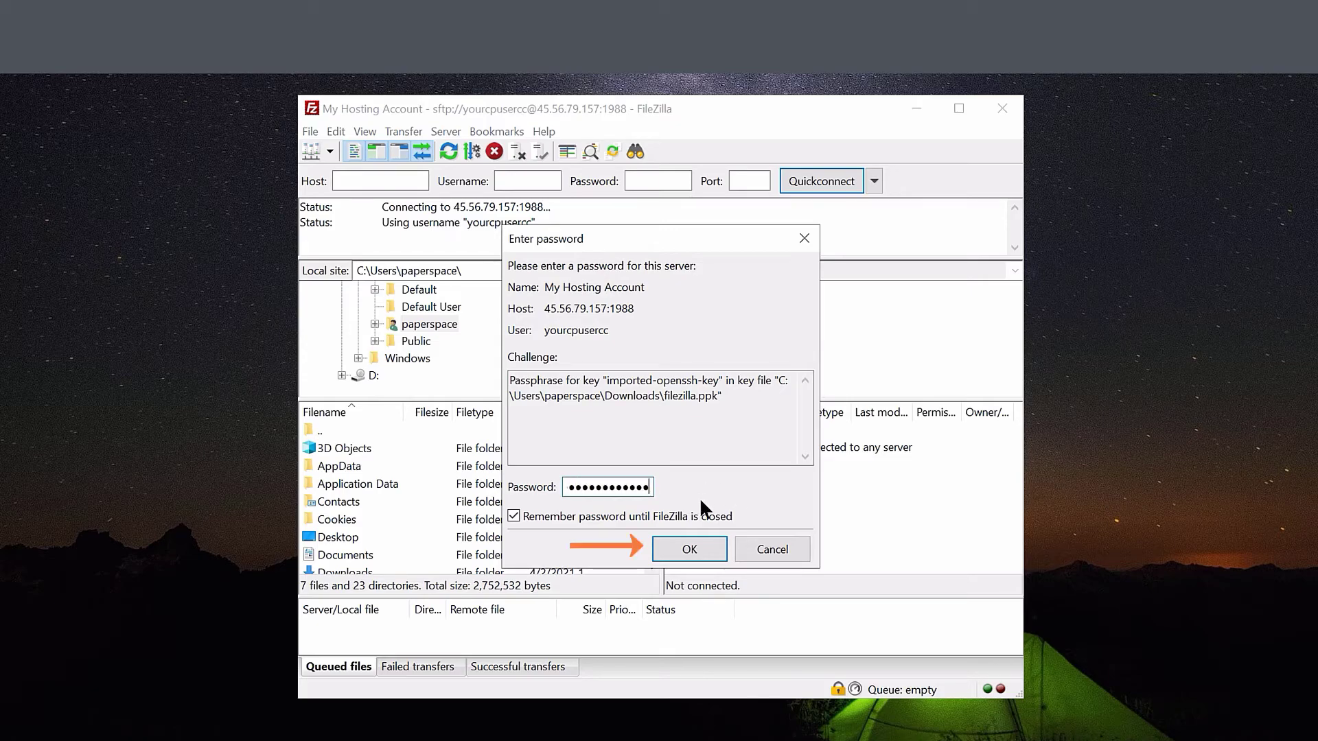
pyautogui.click(688, 549)
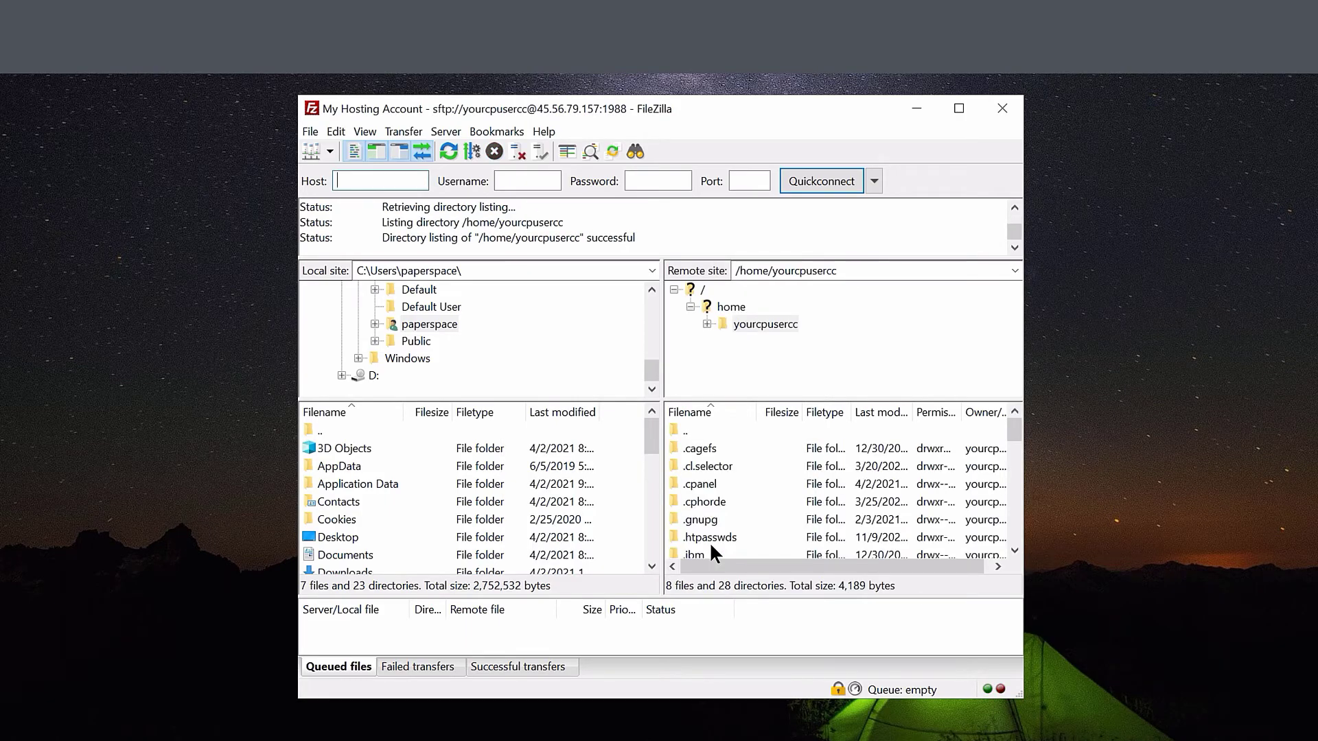
pyautogui.moveTo(708, 553)
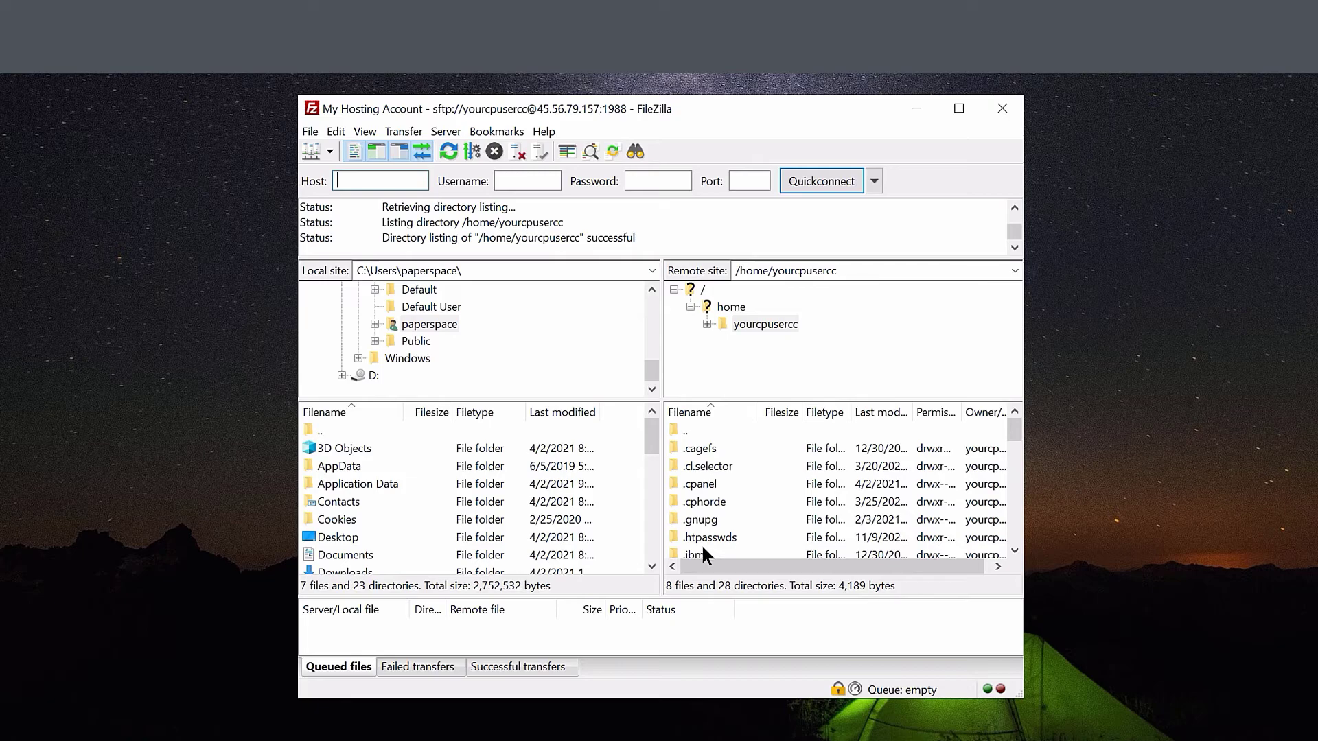